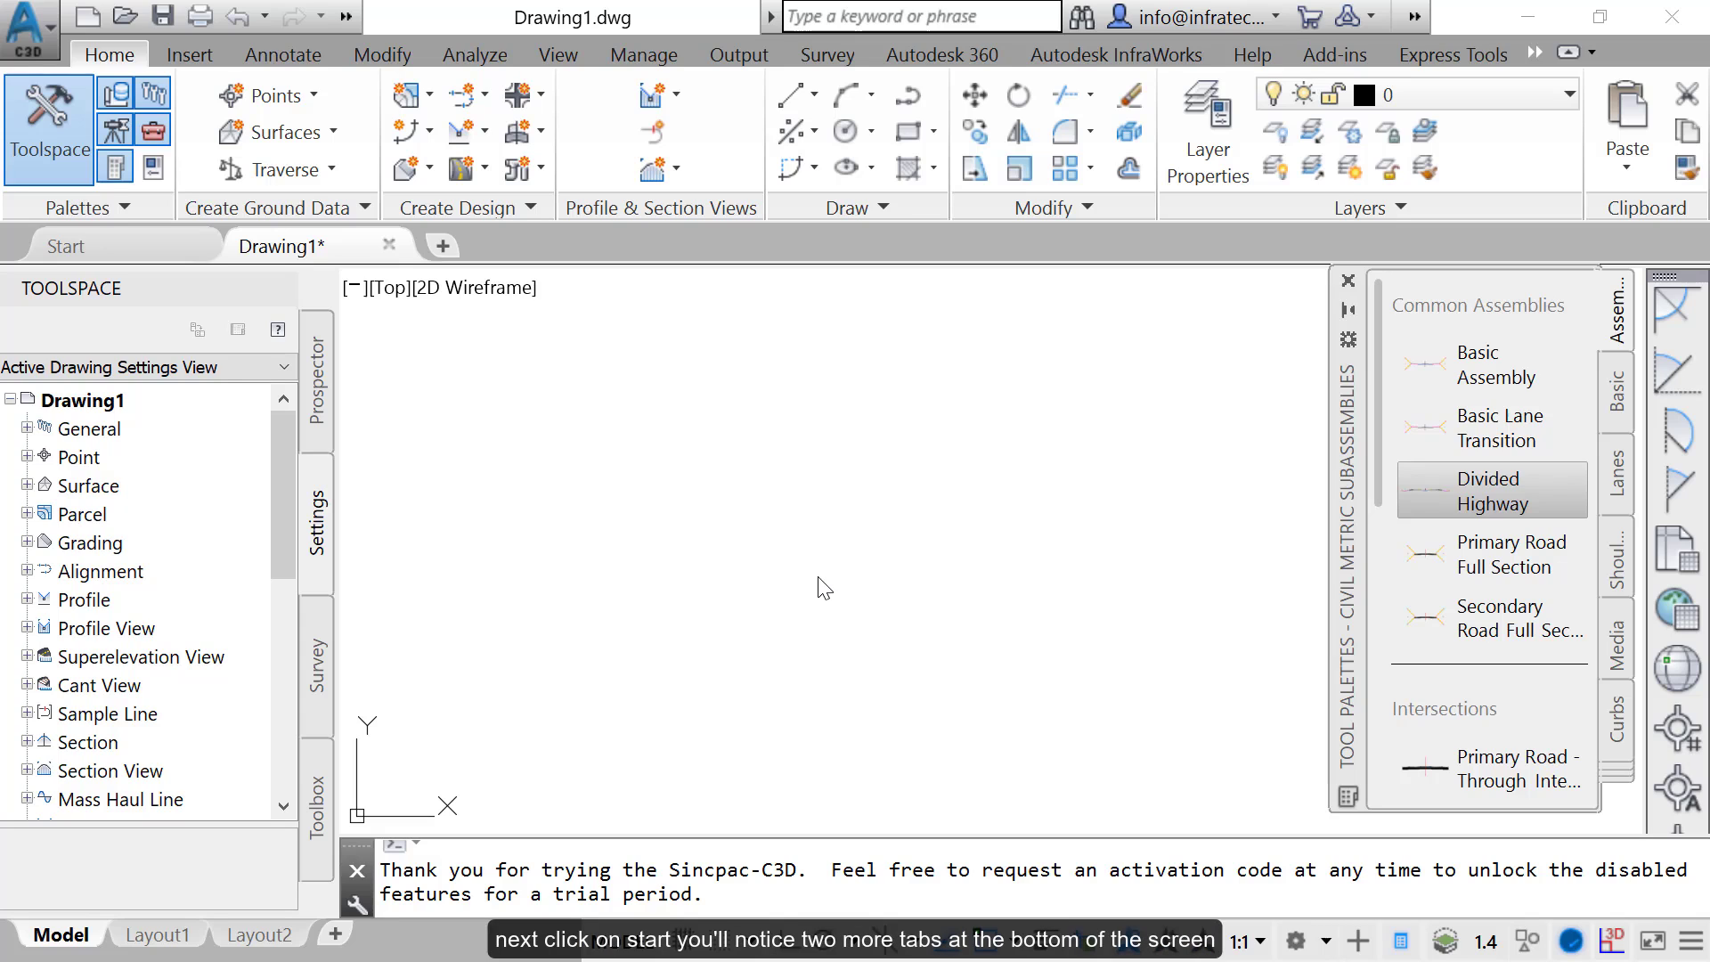
Switch from Drawing1 to the Start page of Civil 3D
{"action": "left_click", "coordinate": [65, 246]}
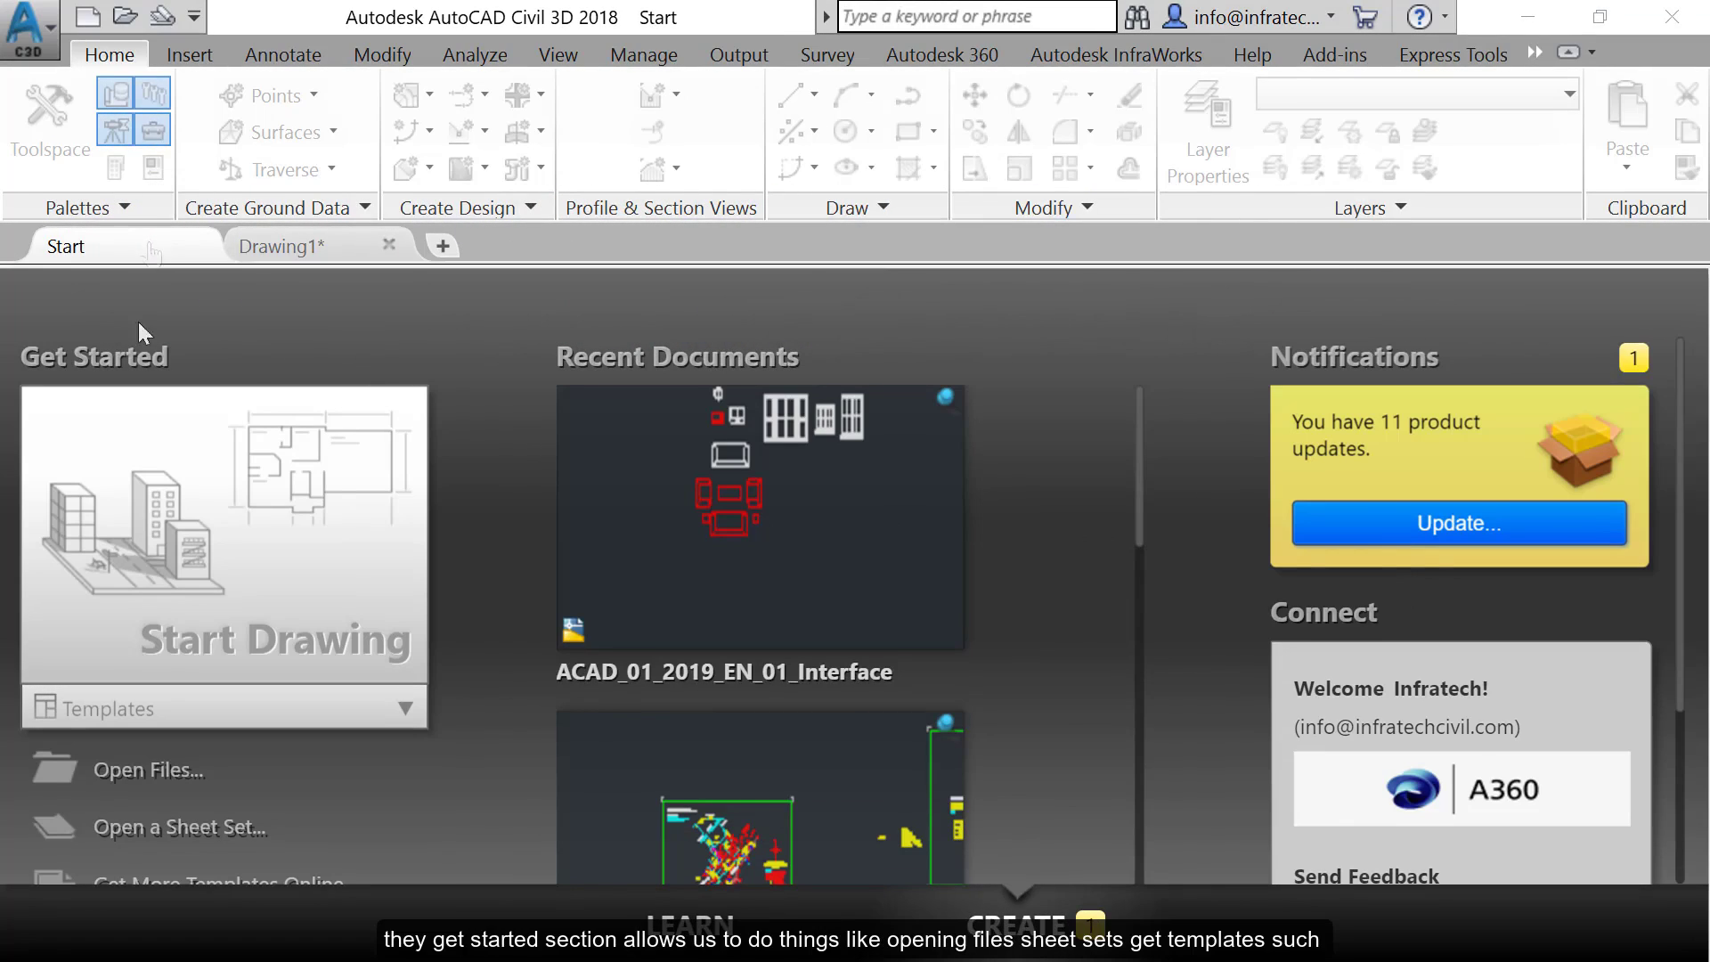
{"action": "scroll", "scroll_direction": "down", "scroll_amount": 3}
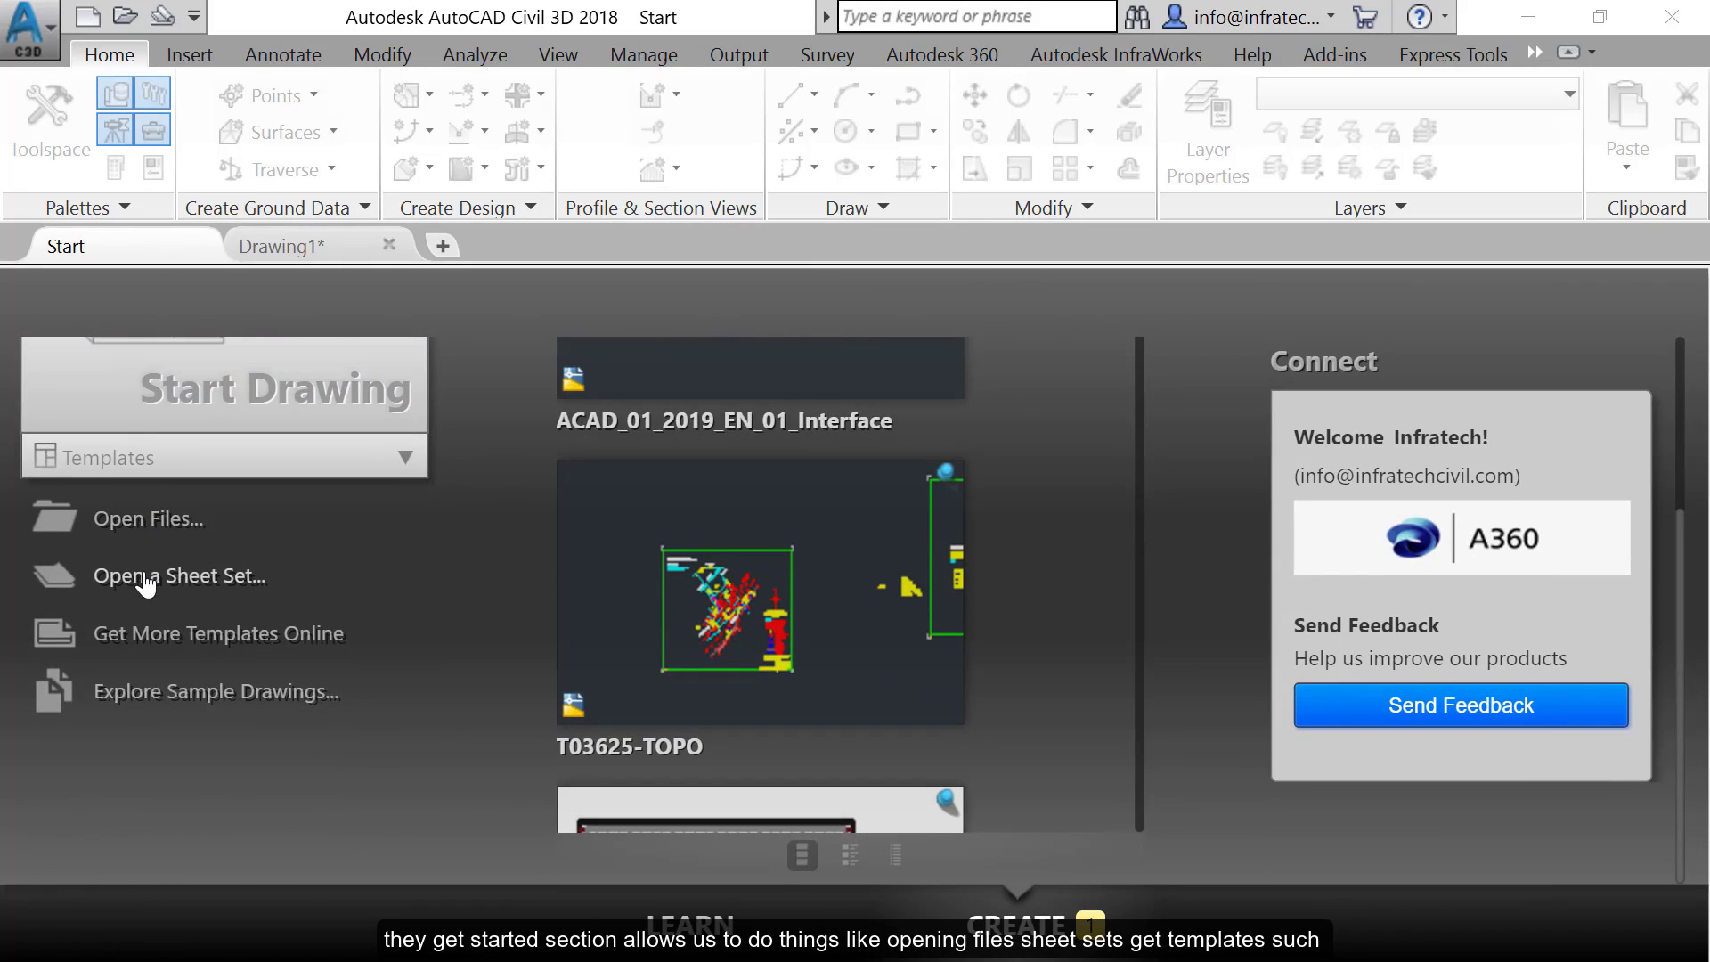
{"action": "mouse_move", "coordinate": [157, 673]}
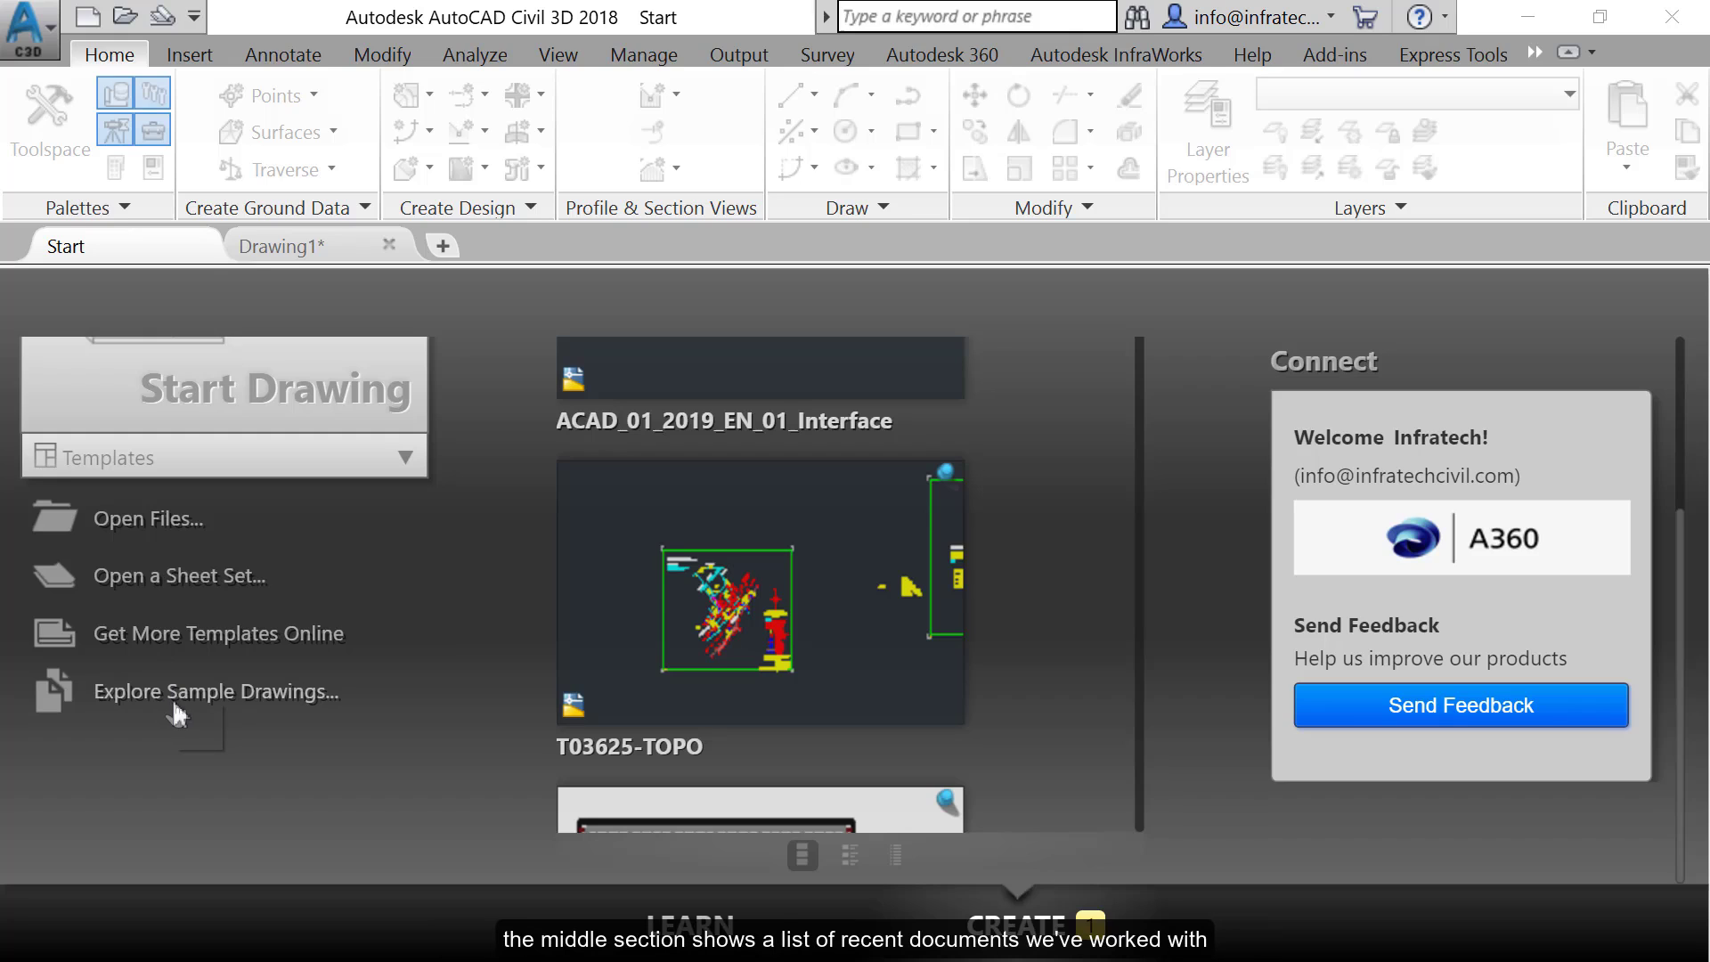
{"action": "scroll", "scroll_direction": "down", "scroll_amount": 3}
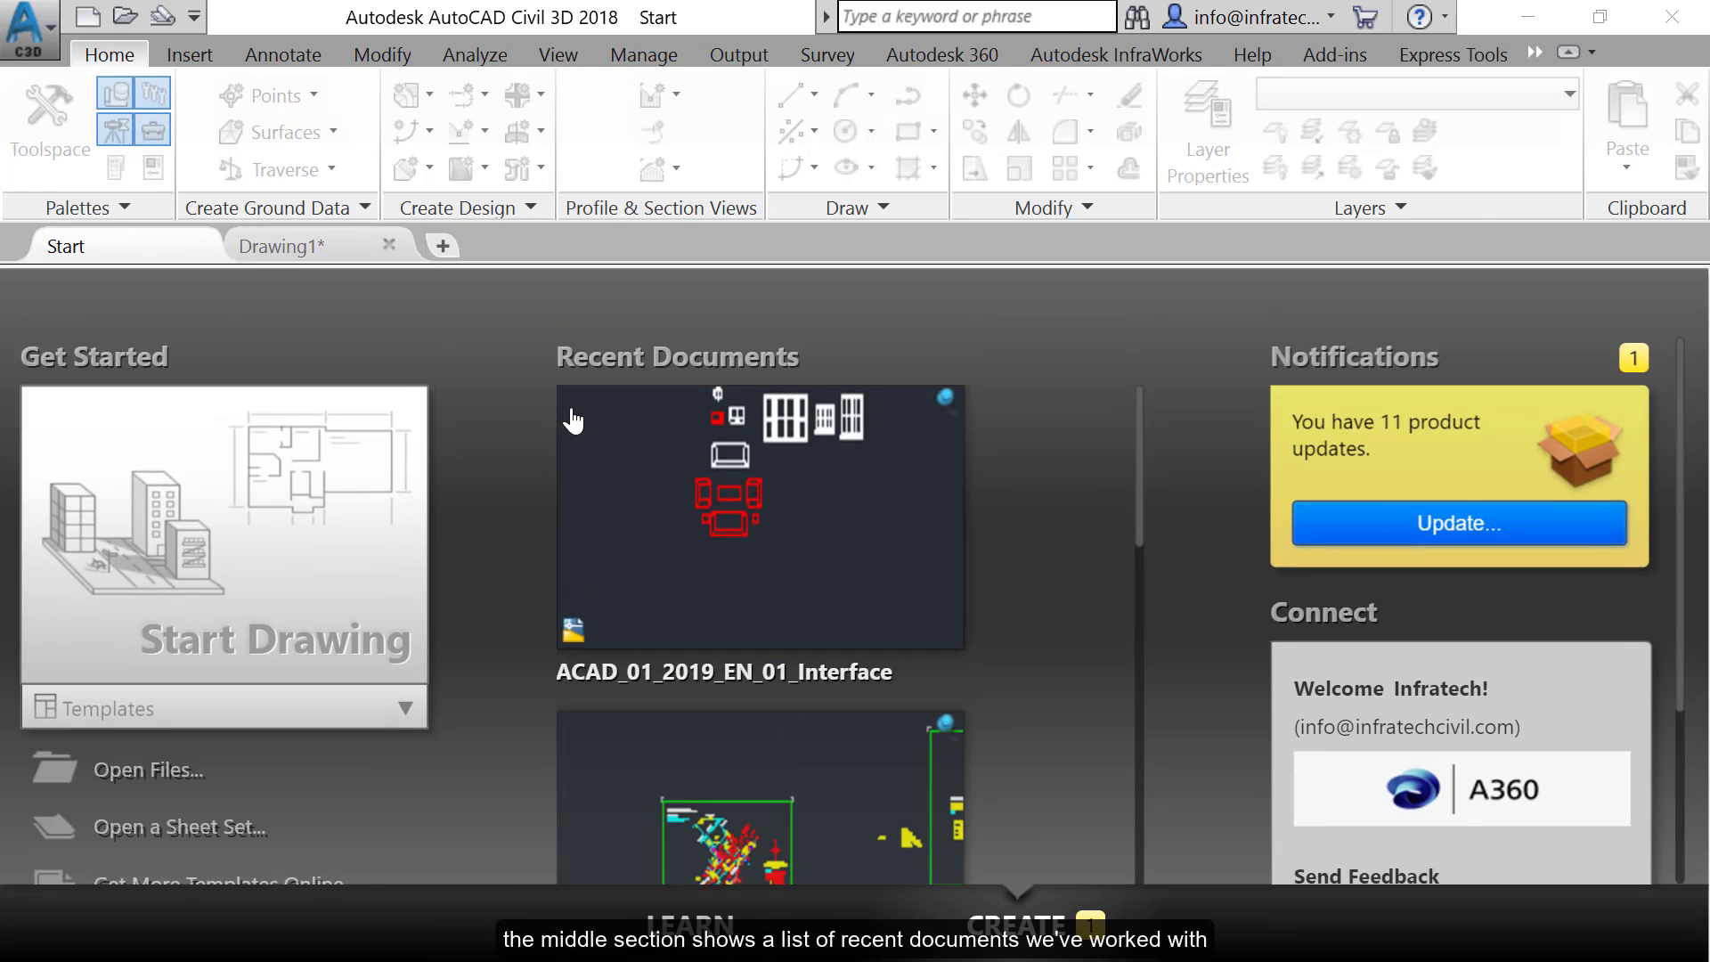
{"action": "scroll", "scroll_direction": "down", "scroll_amount": 3}
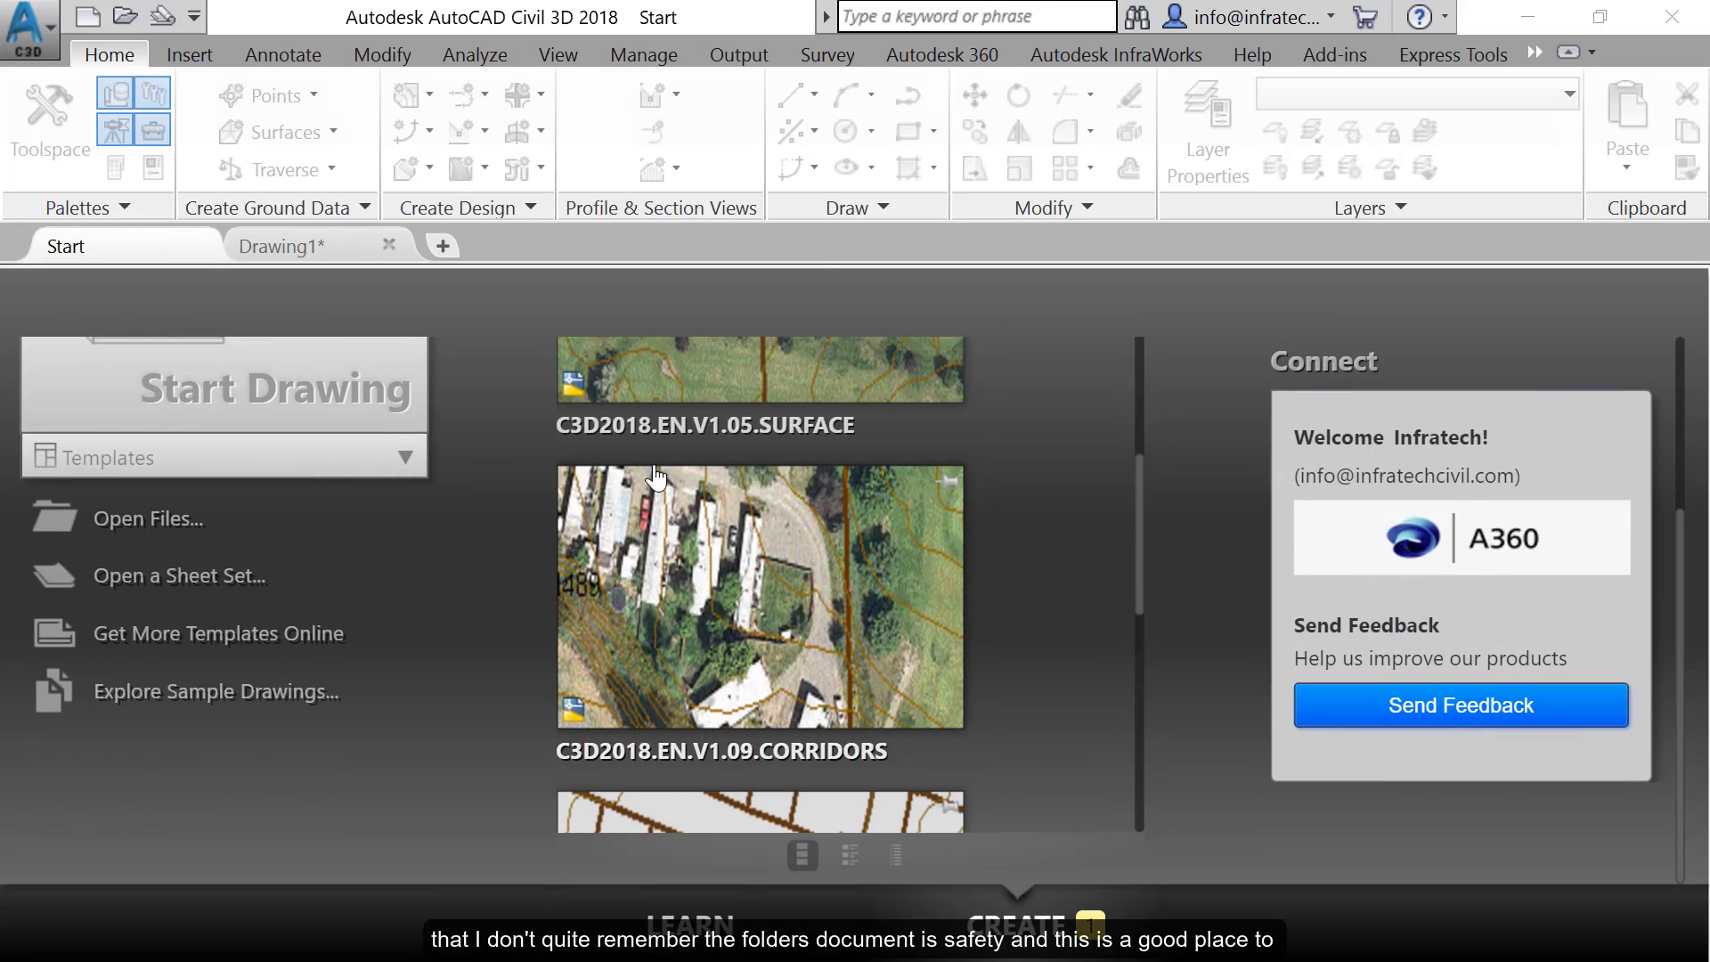
{"action": "mouse_move", "coordinate": [654, 479]}
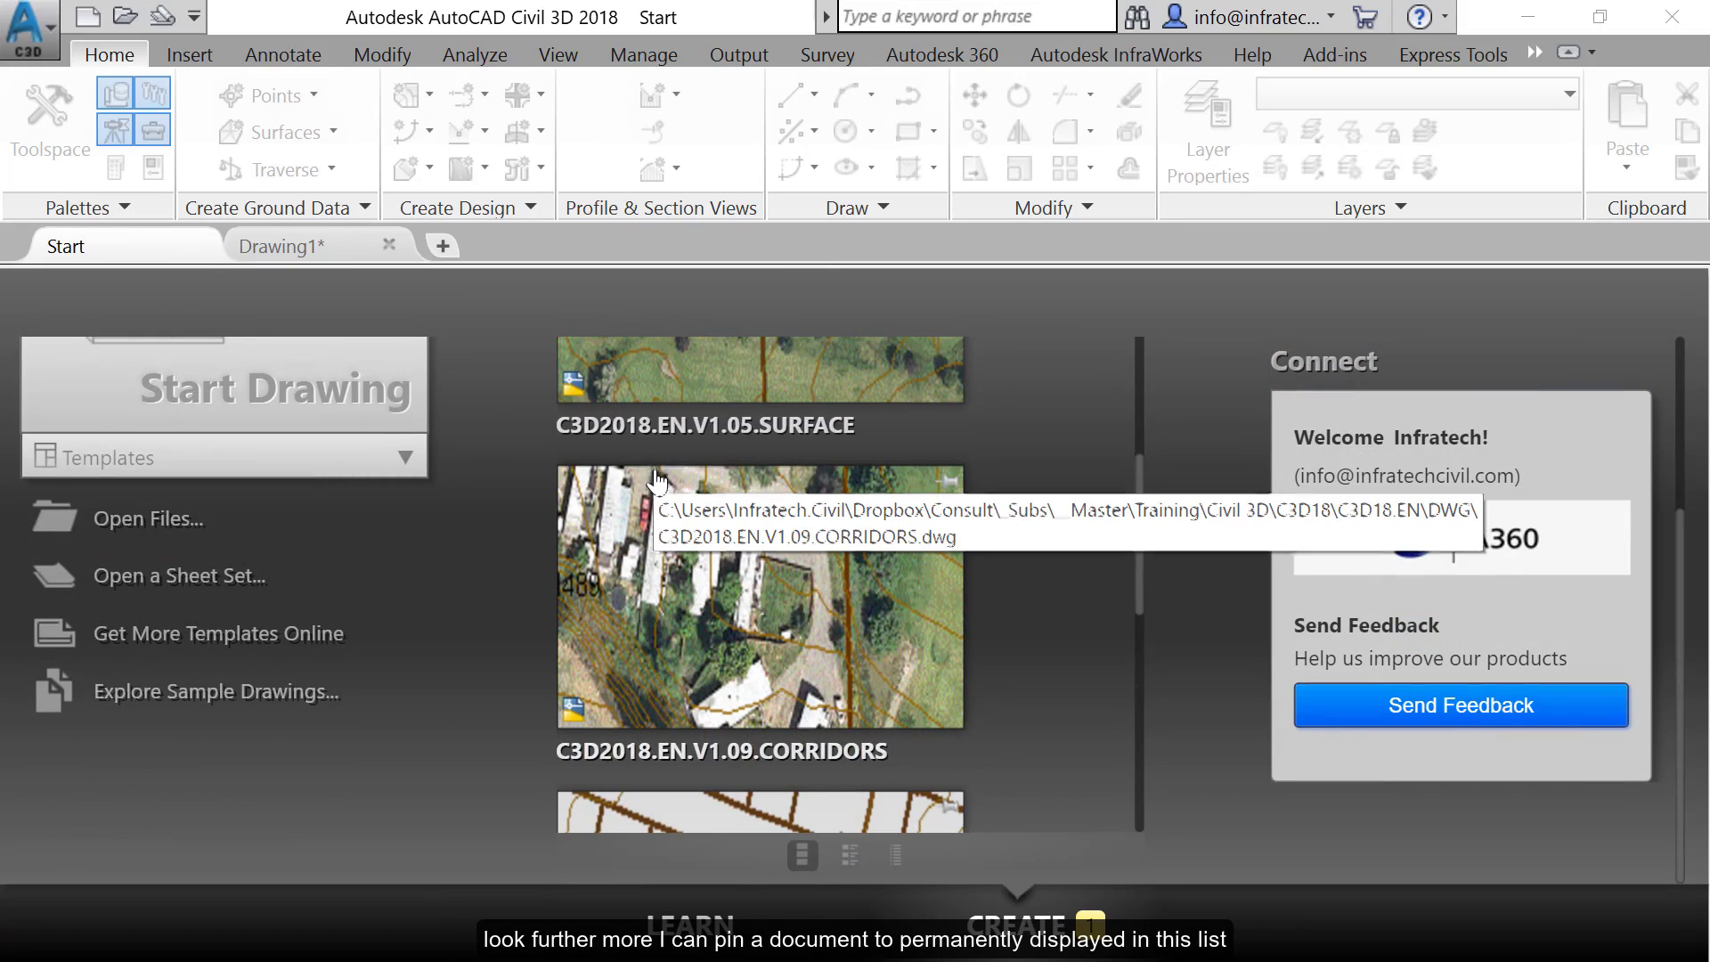
{"action": "mouse_move", "coordinate": [943, 485]}
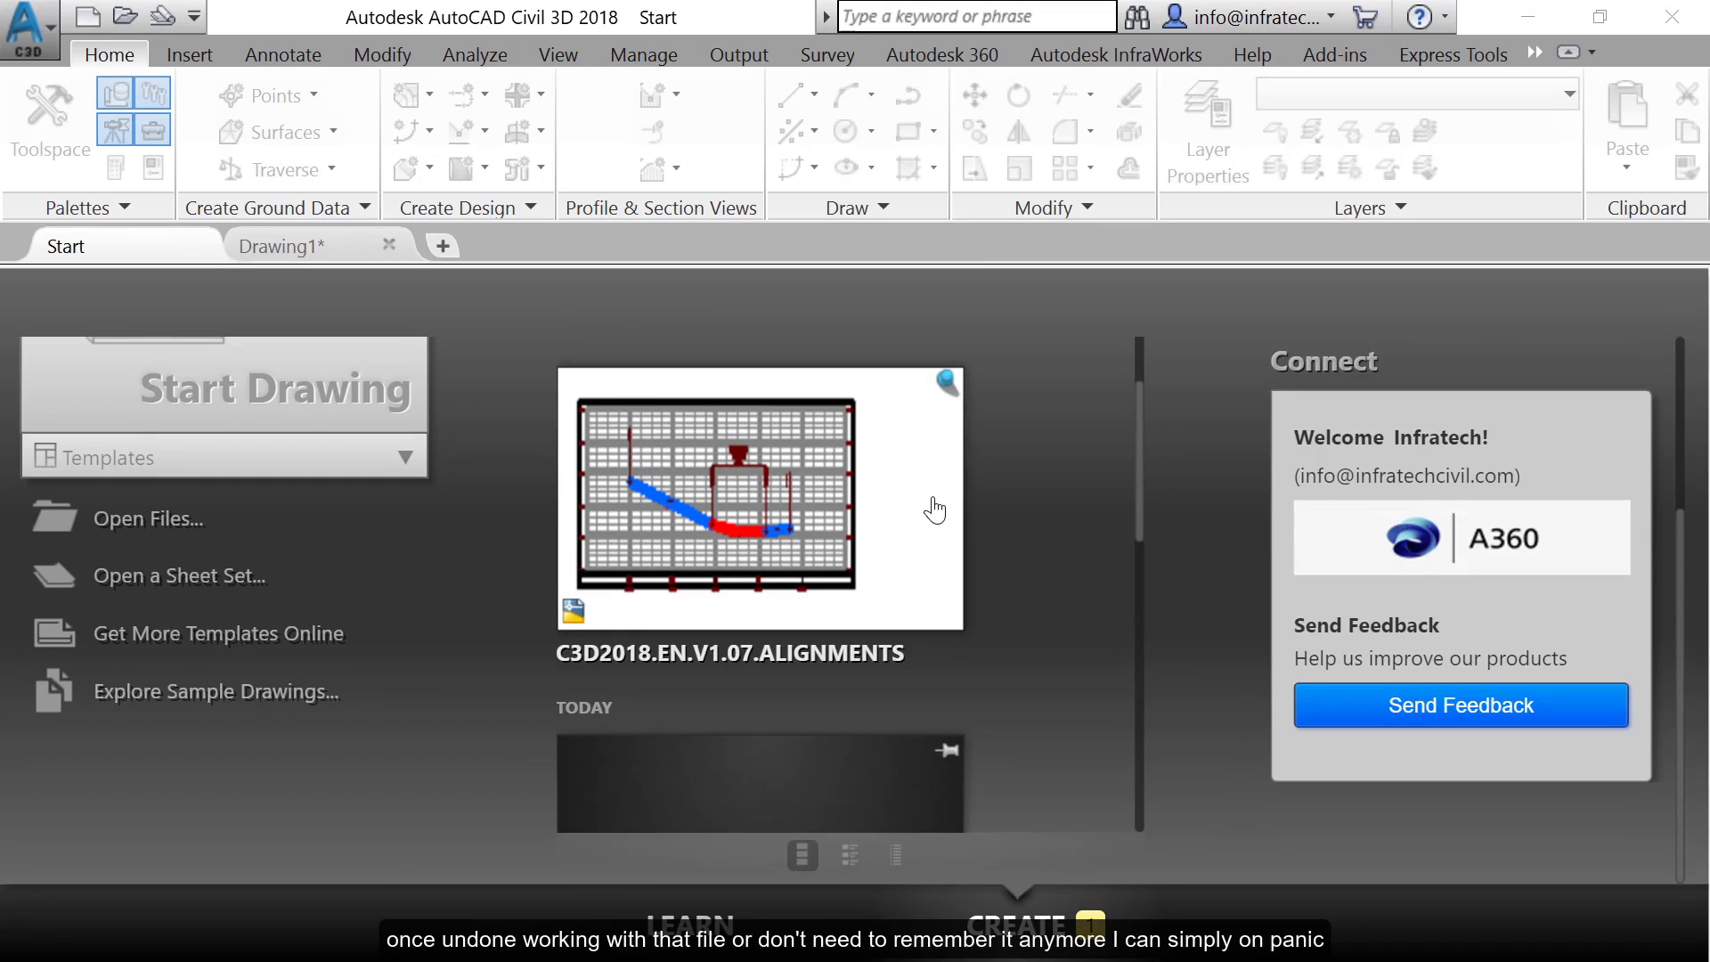
{"action": "scroll", "scroll_direction": "down", "scroll_amount": 3}
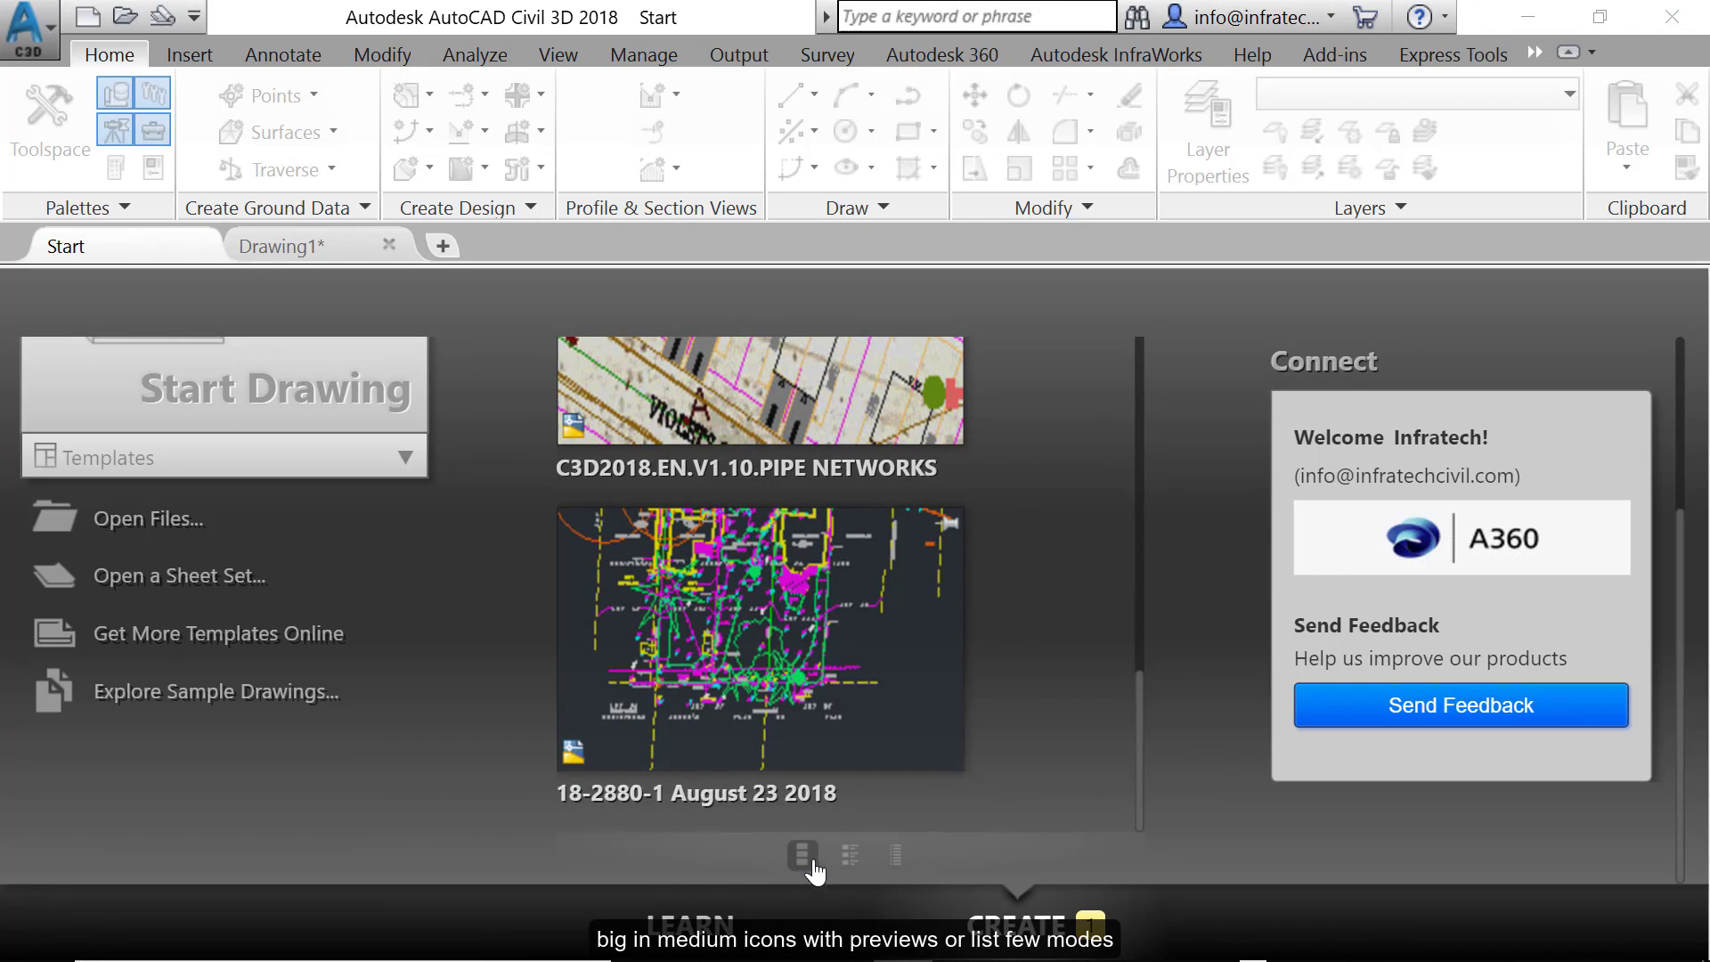
{"action": "left_click", "coordinate": [847, 855]}
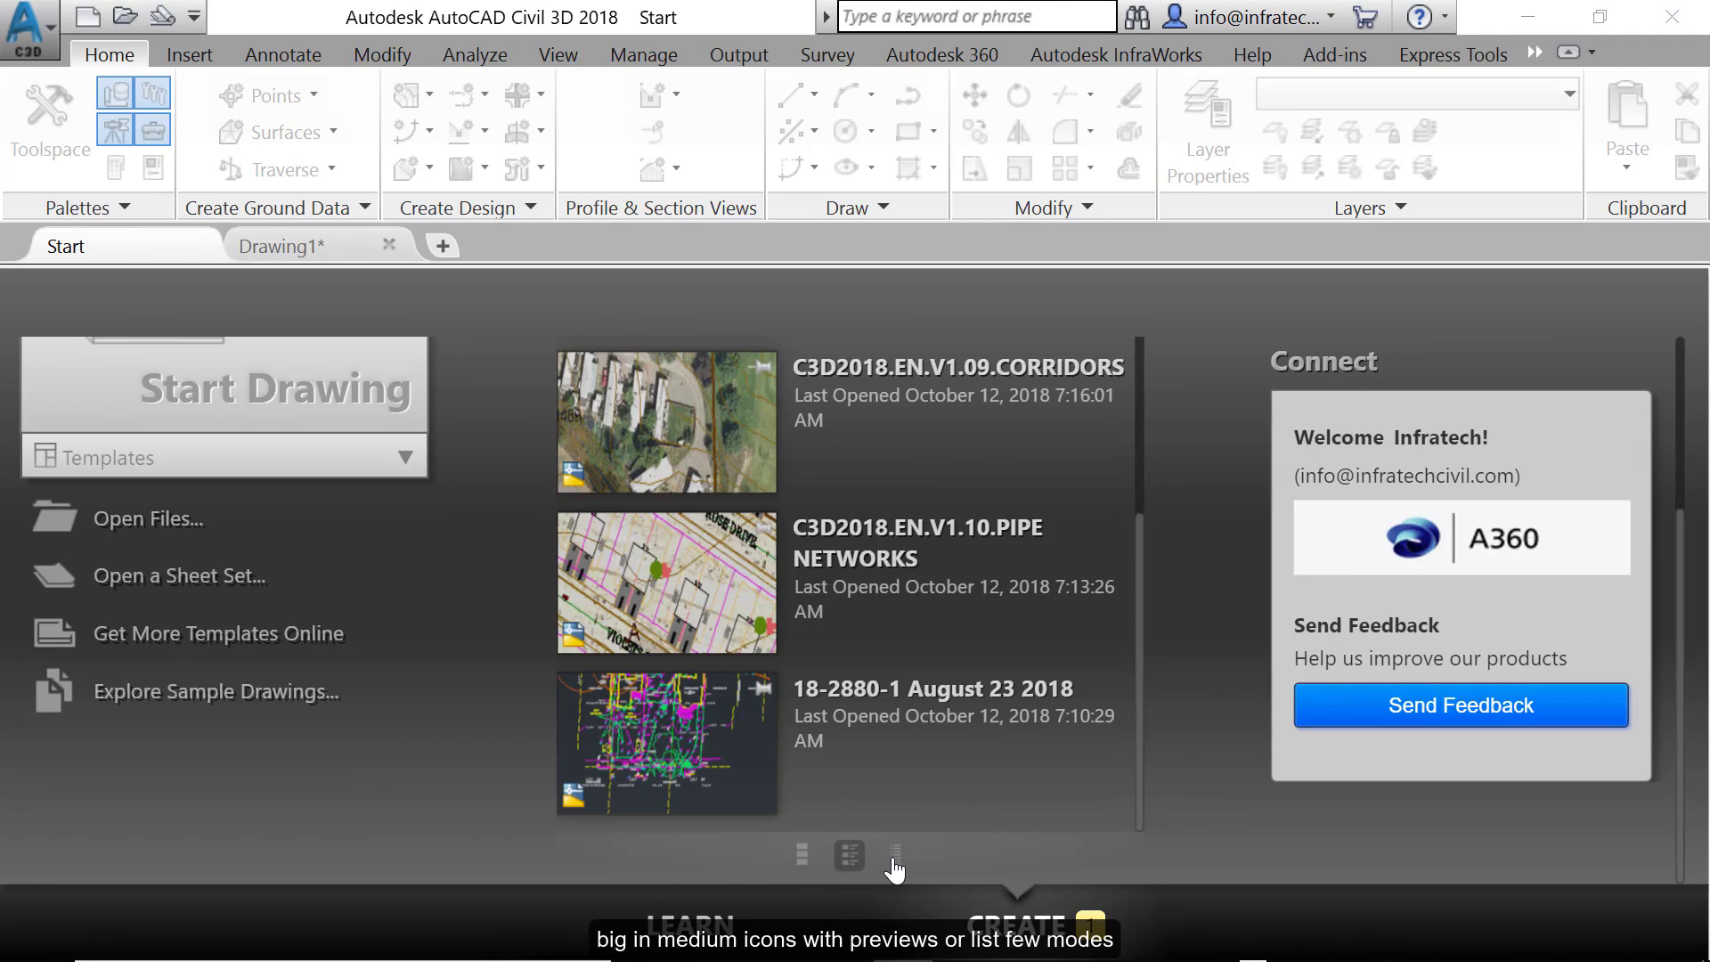
{"action": "left_click", "coordinate": [892, 854]}
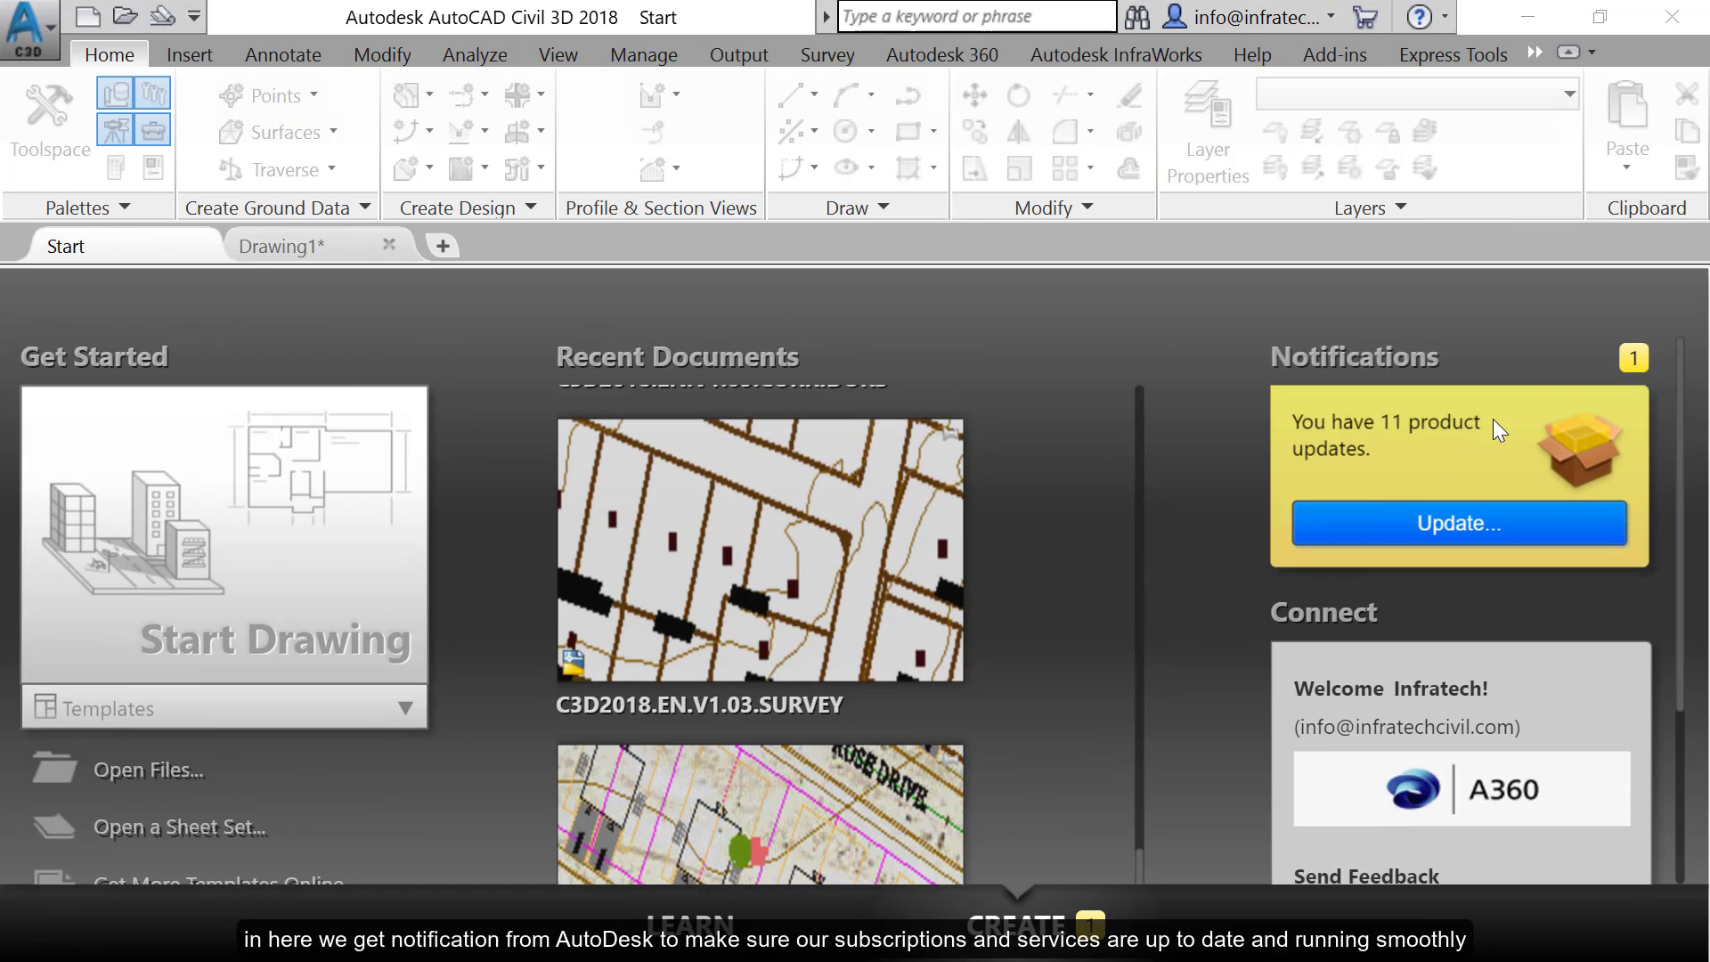
{"action": "mouse_move", "coordinate": [1592, 385]}
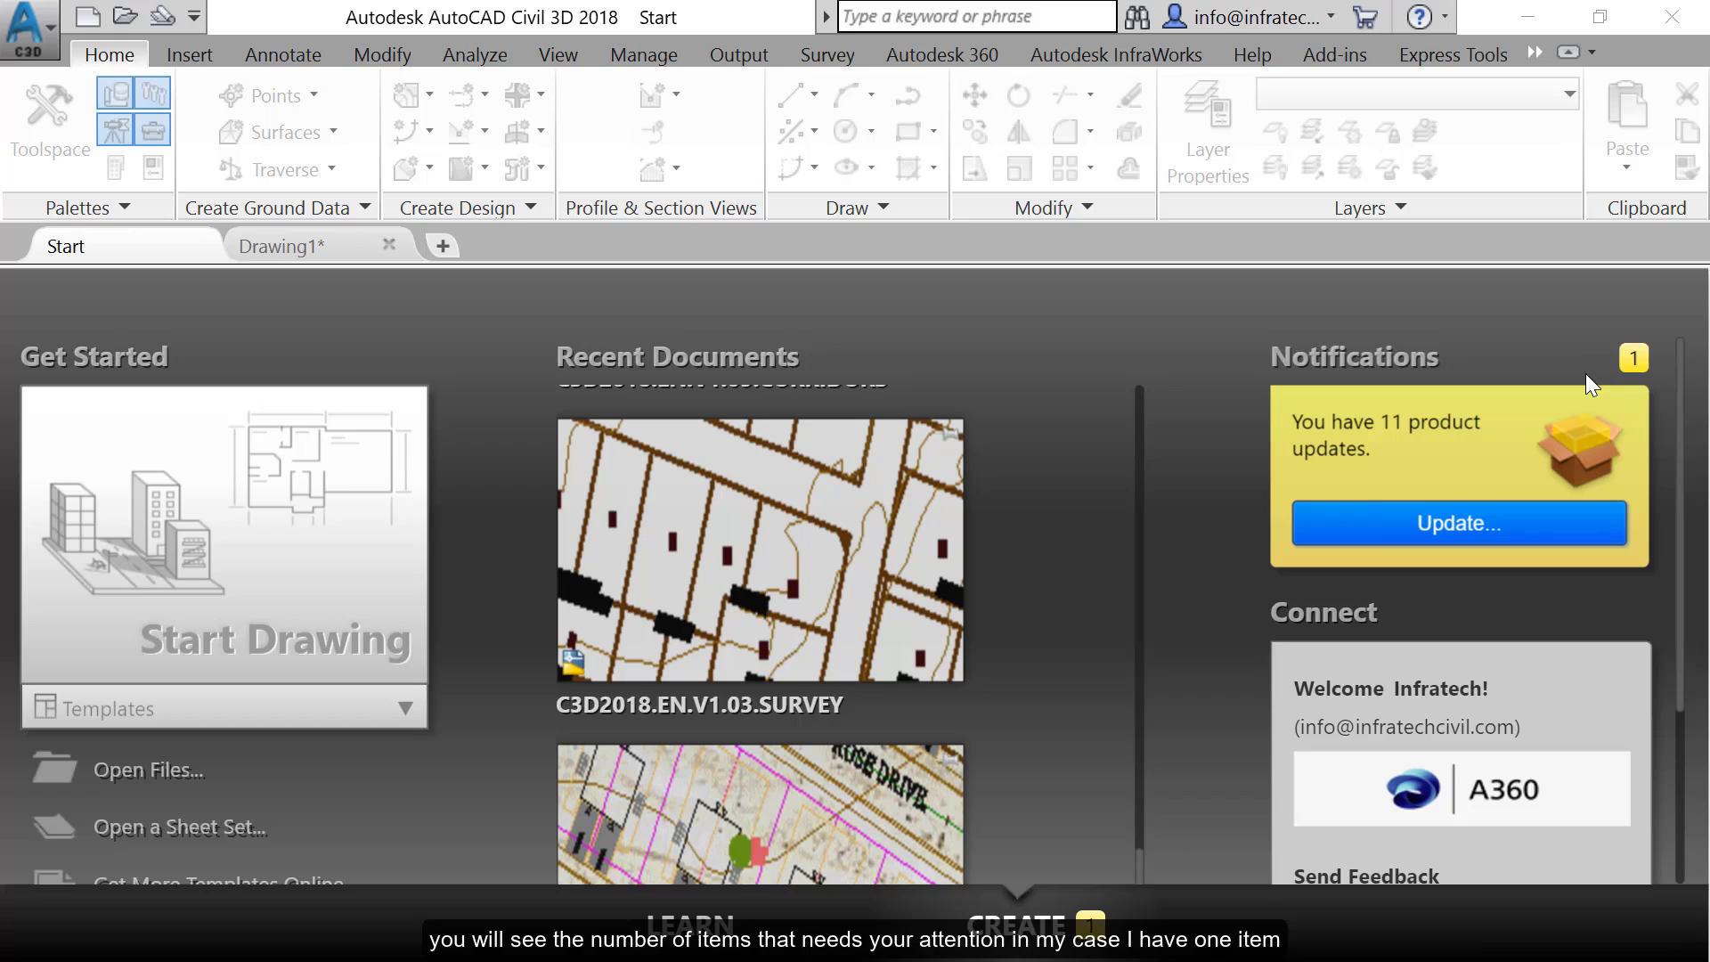
{"action": "mouse_move", "coordinate": [1640, 366]}
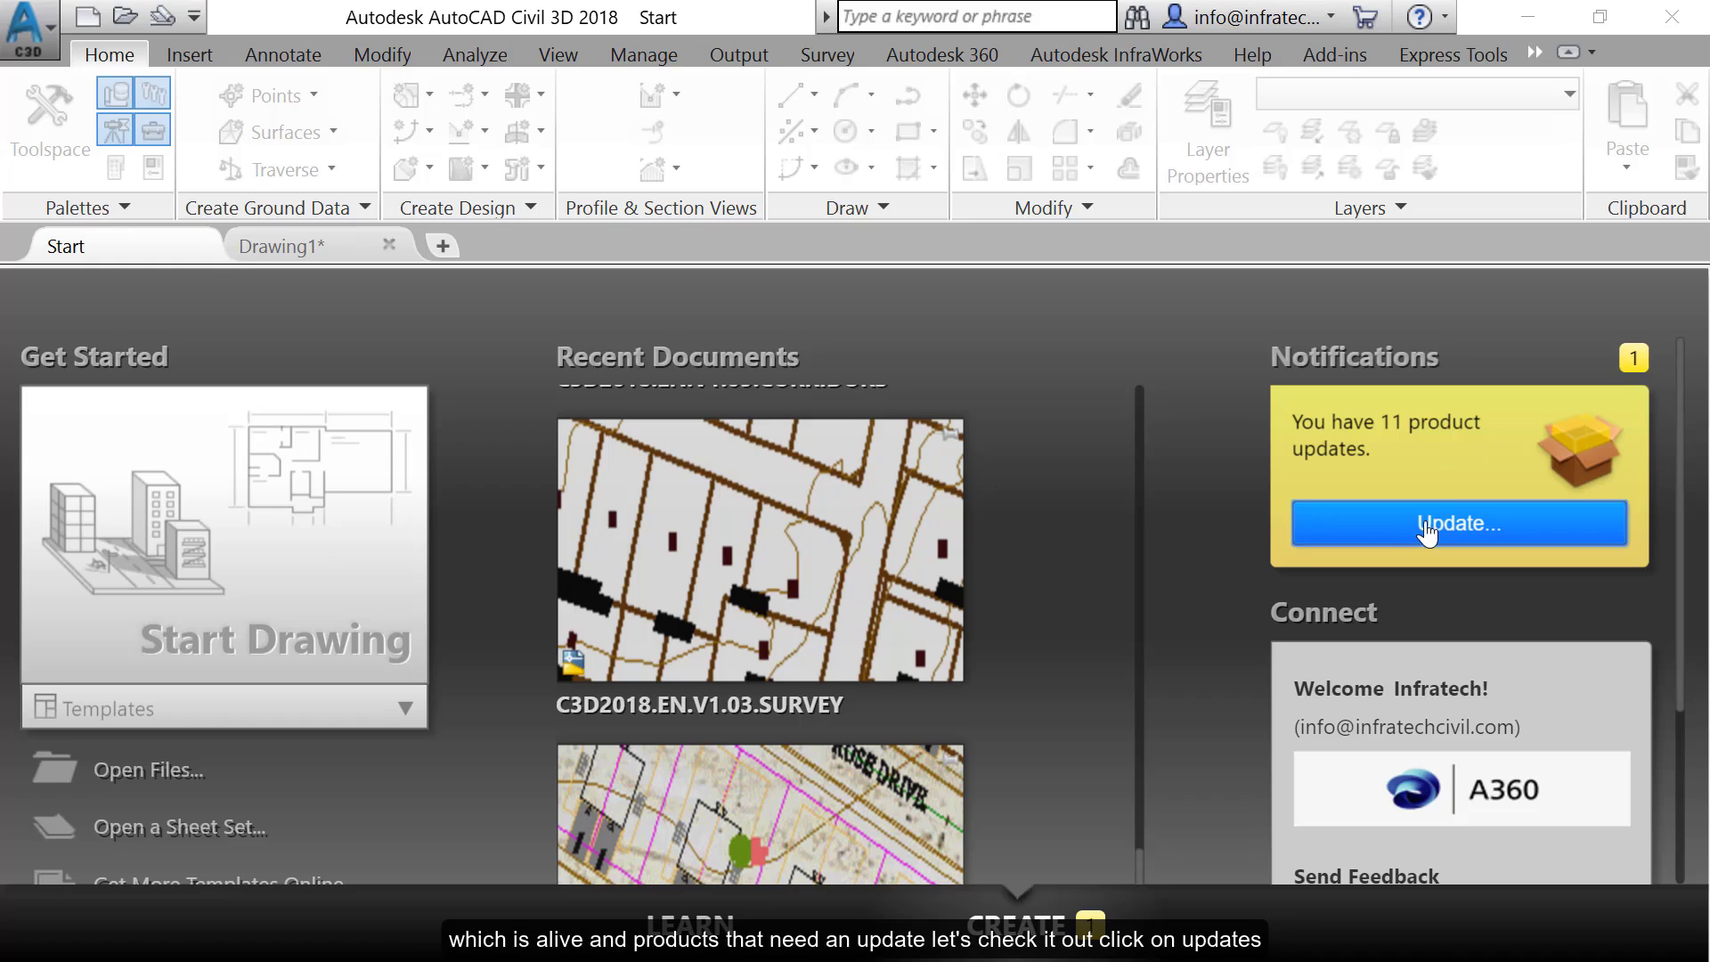
Review the 11 pending product updates in the My products and tools list
{"action": "left_click", "coordinate": [1458, 522]}
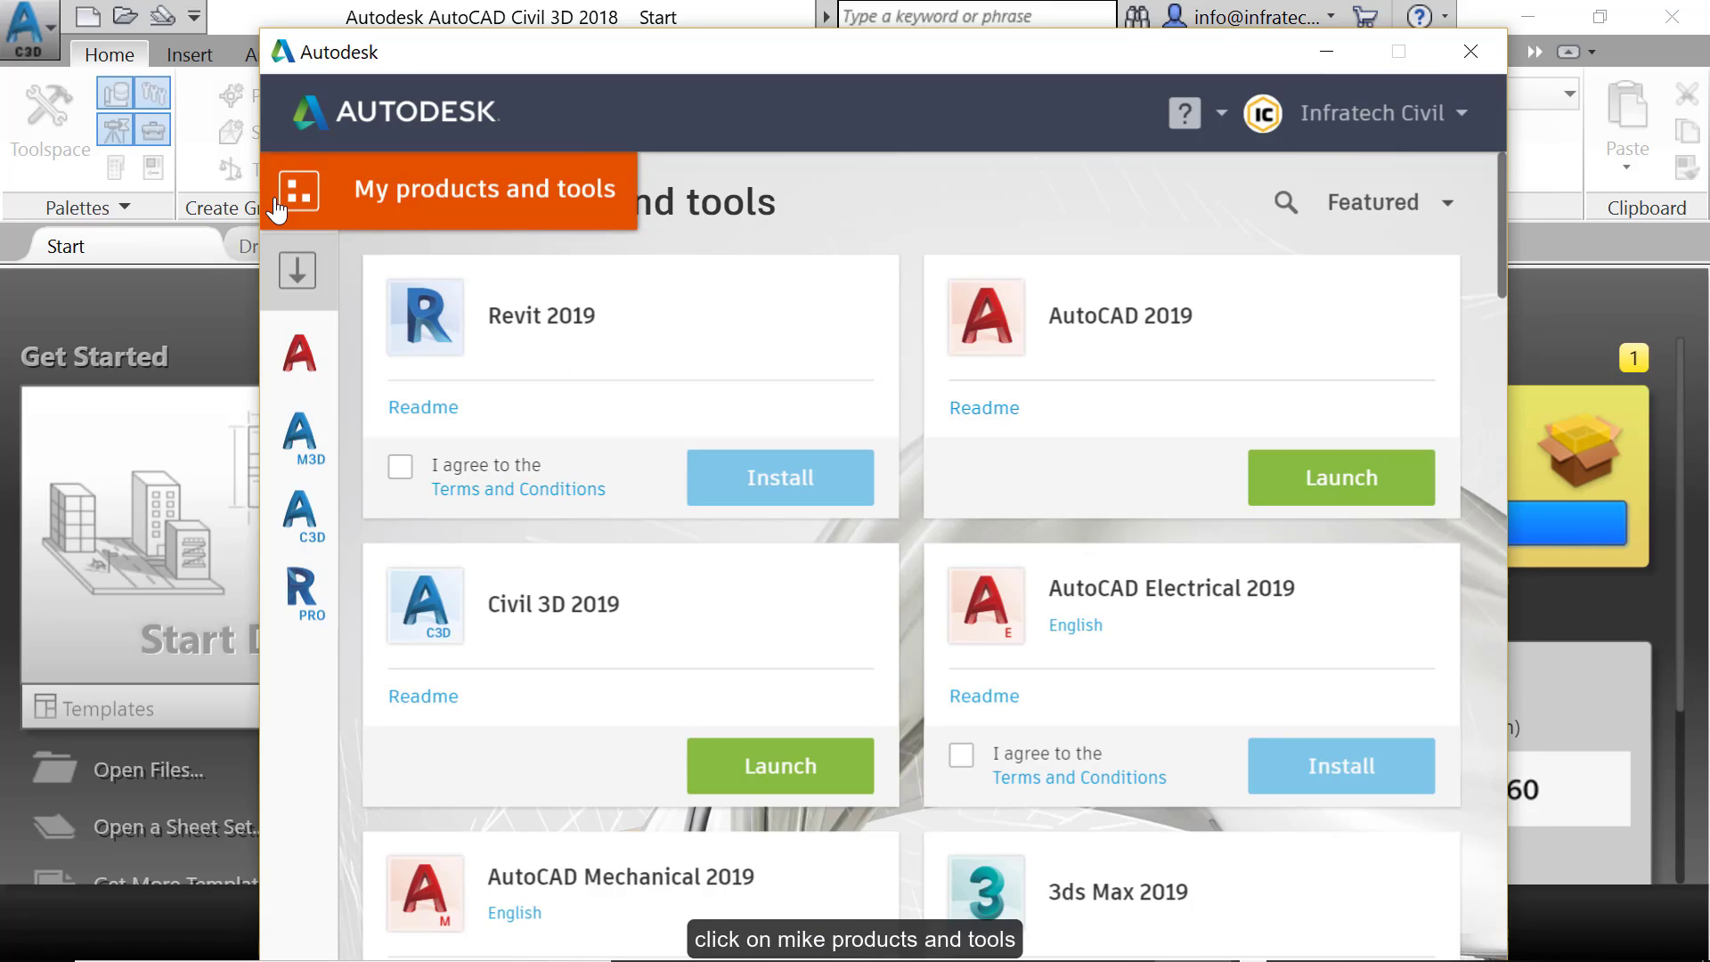
{"action": "scroll", "scroll_direction": "down", "scroll_amount": 3}
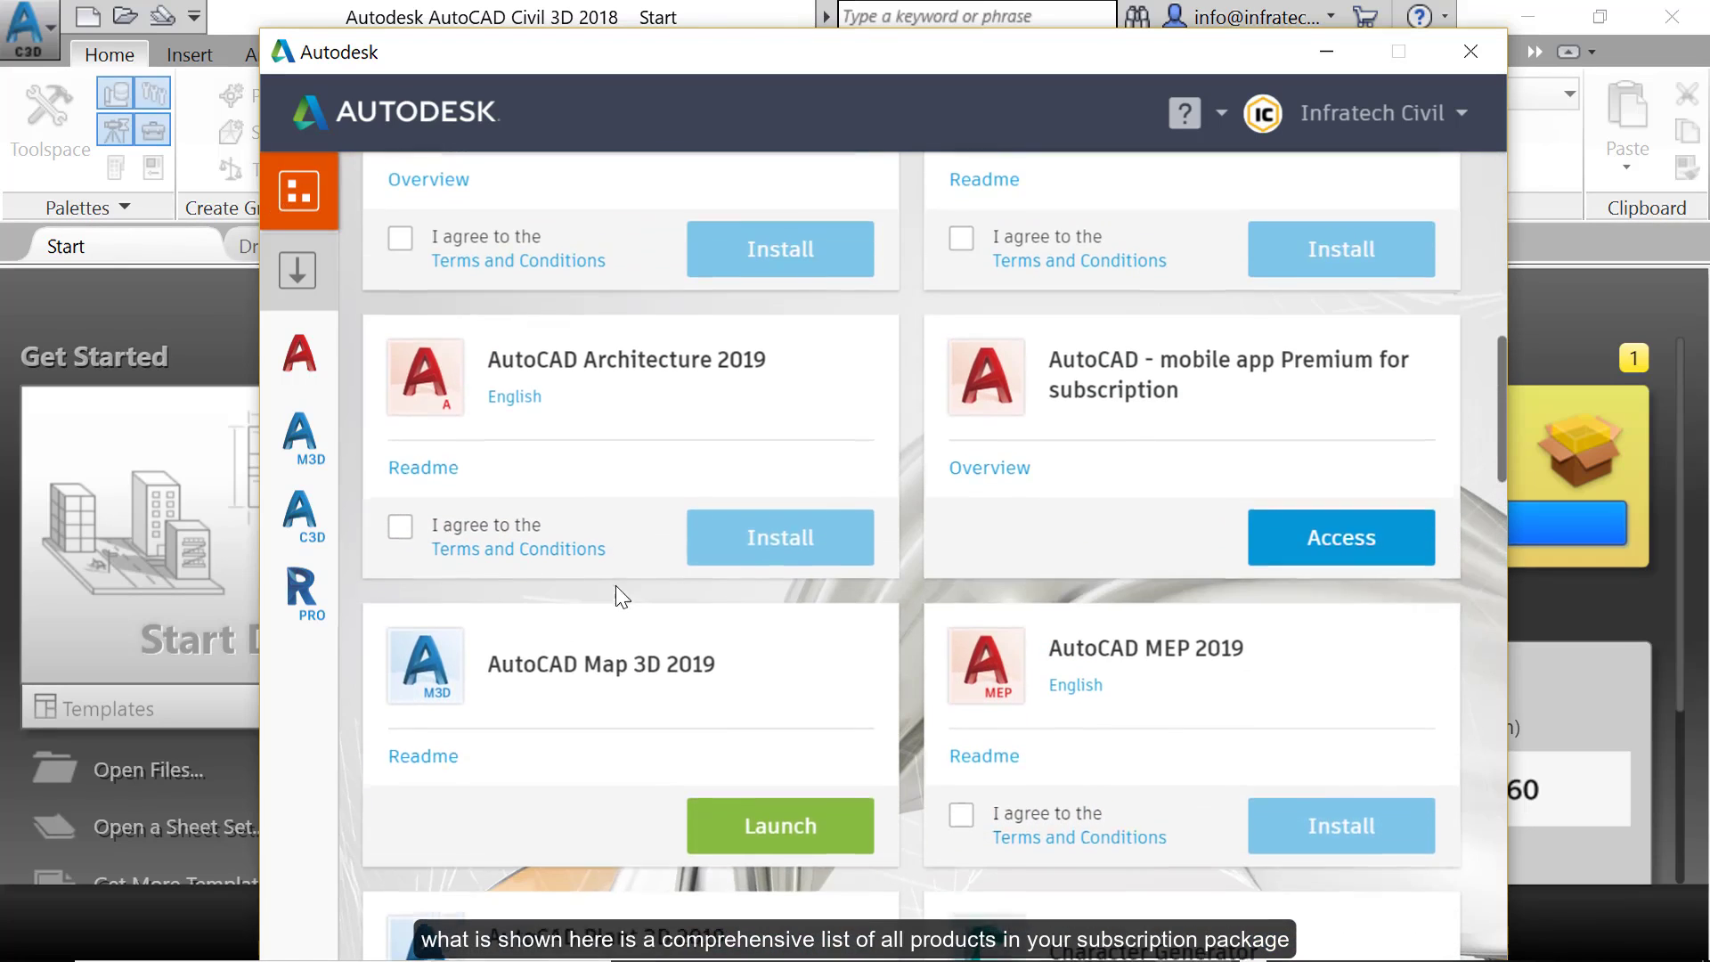
{"action": "scroll", "scroll_direction": "down", "scroll_amount": 3}
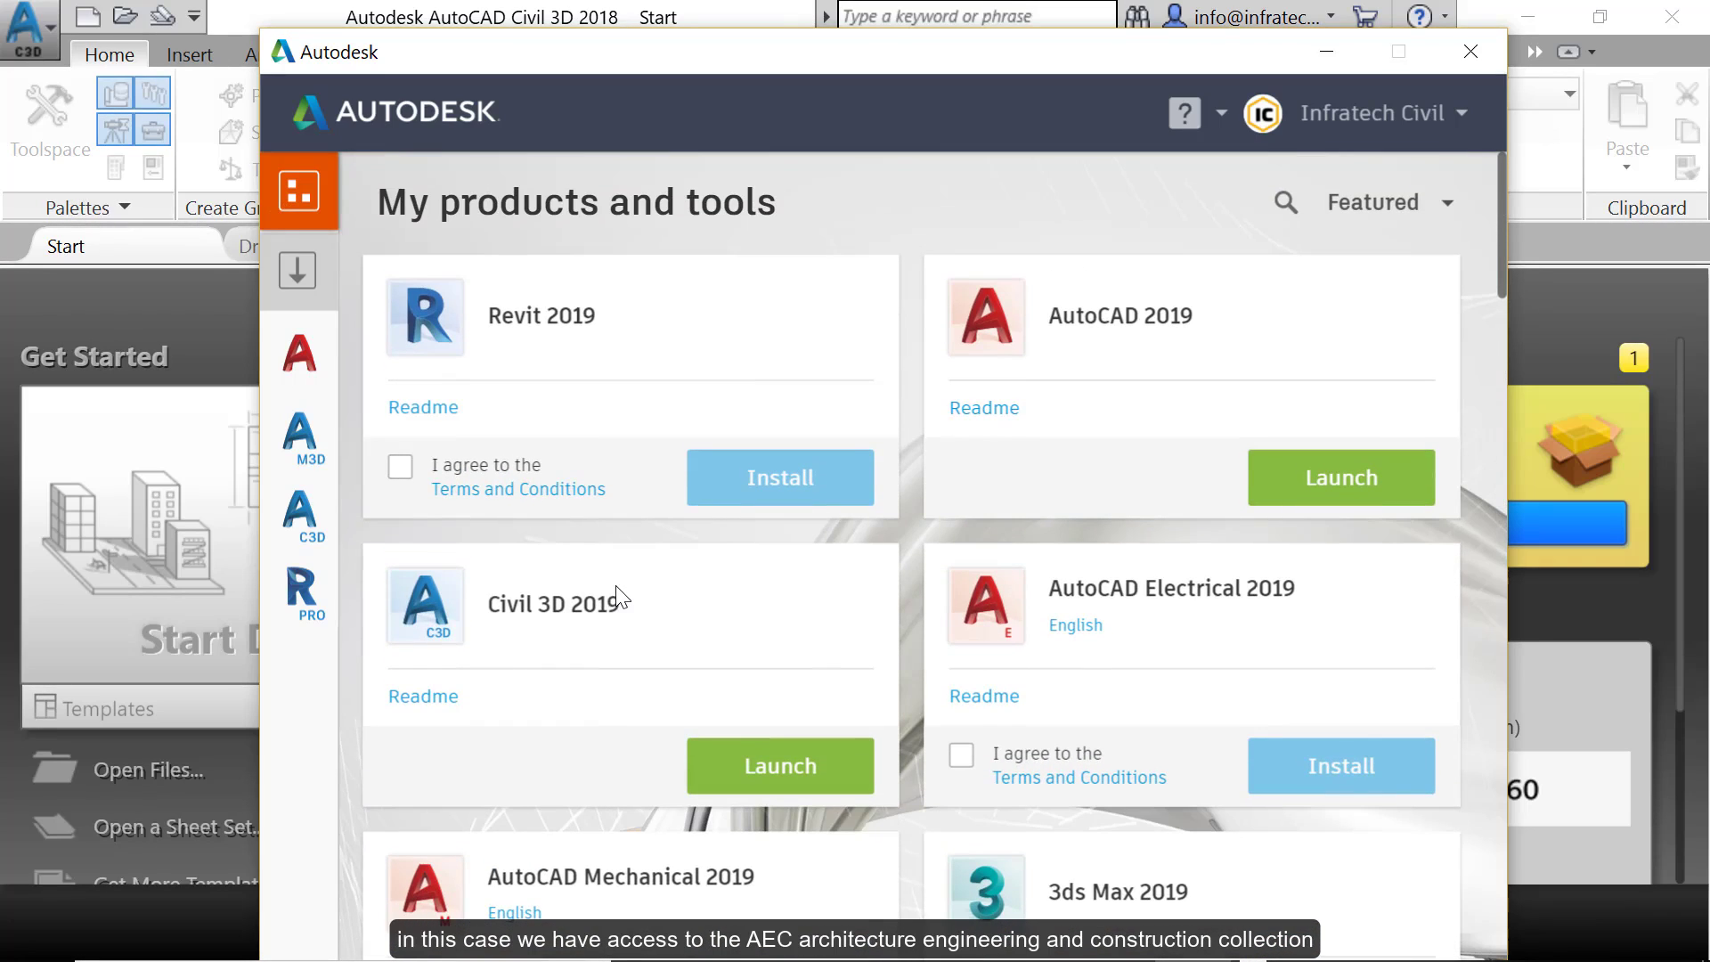
{"action": "scroll", "scroll_direction": "down", "scroll_amount": 3}
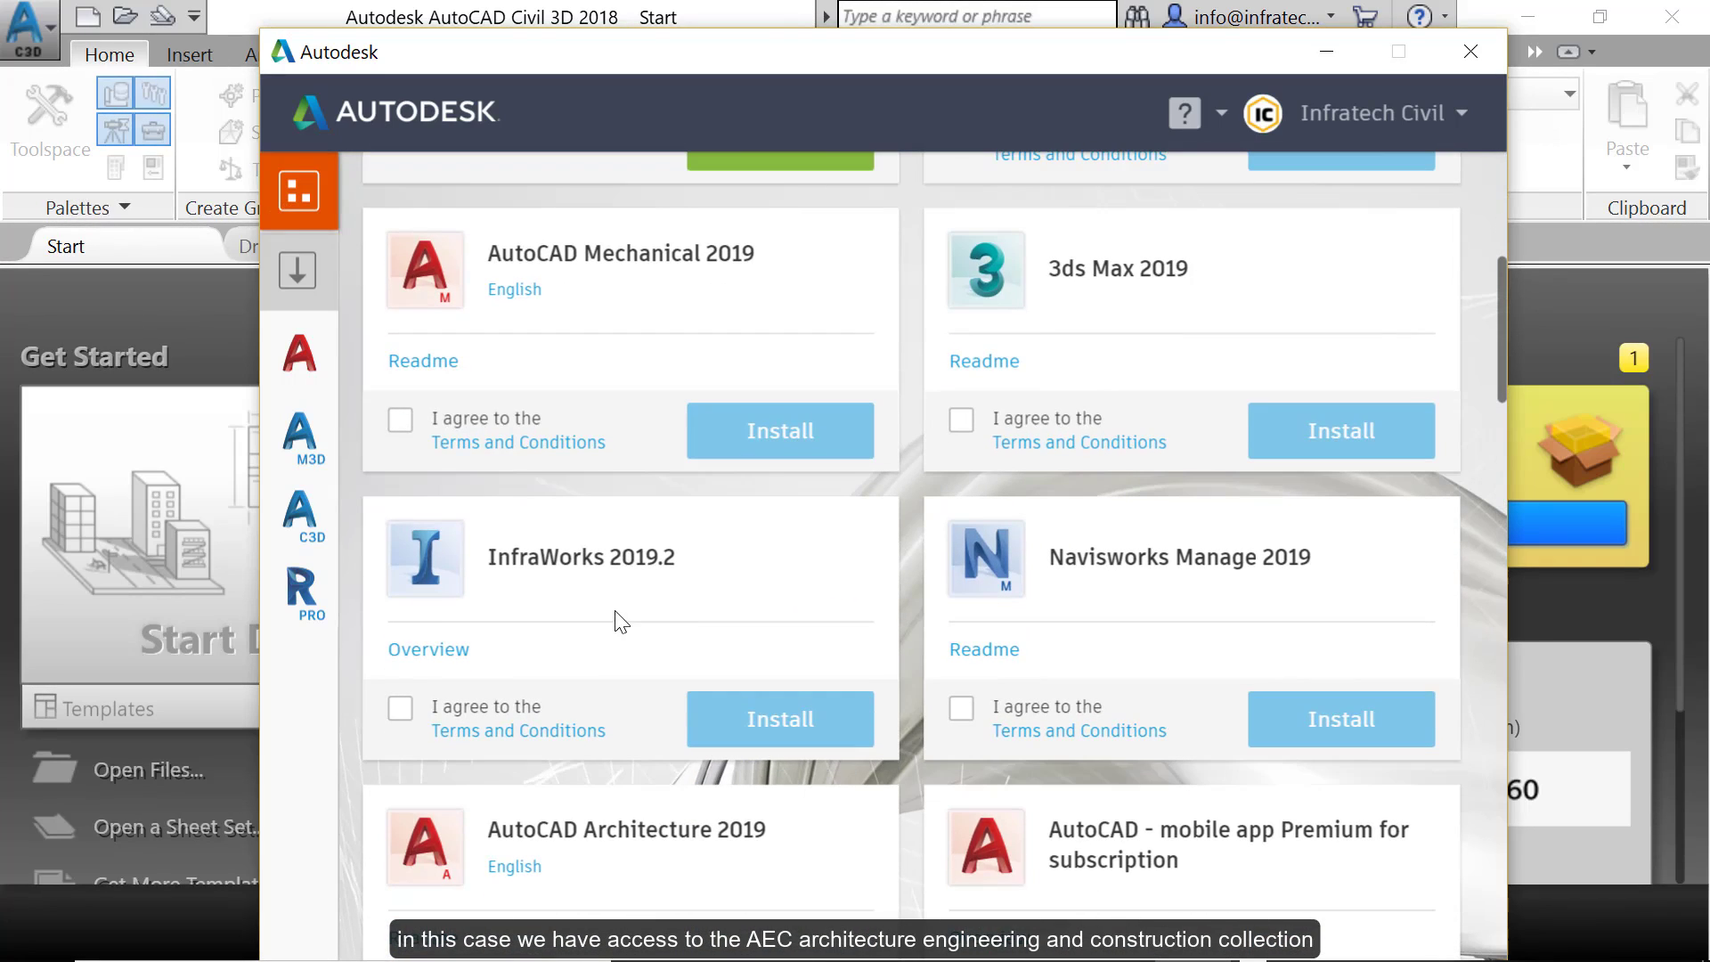
{"action": "mouse_move", "coordinate": [498, 509]}
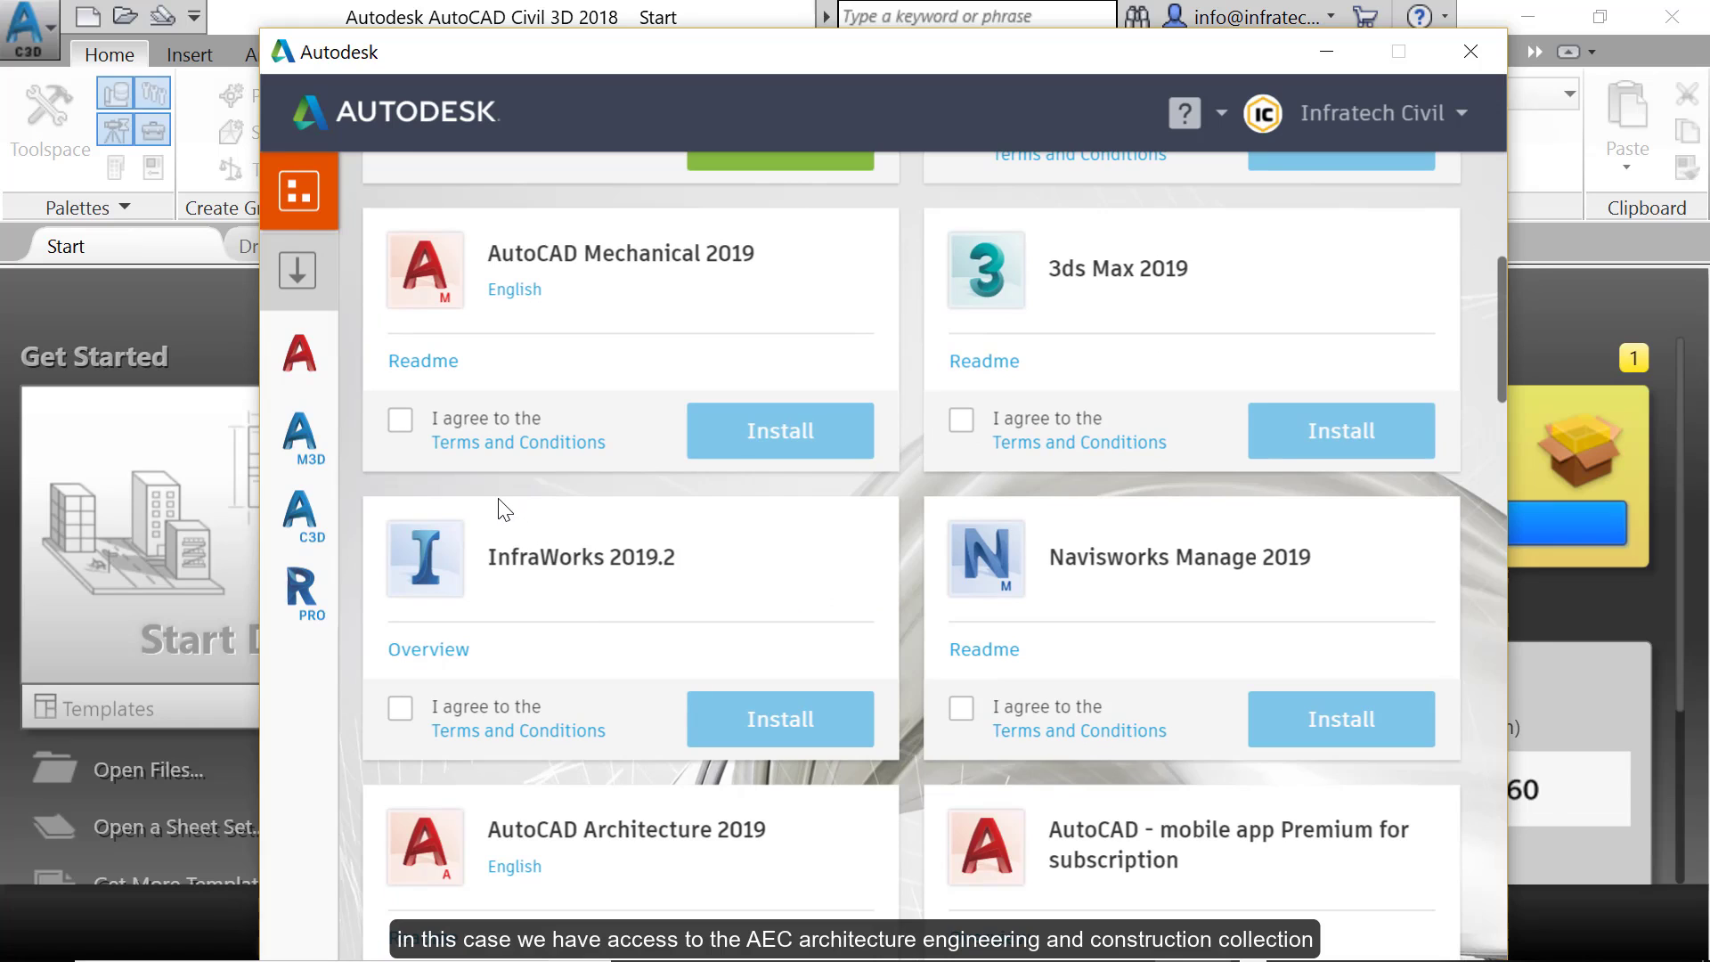
{"action": "scroll", "scroll_direction": "down", "scroll_amount": 3}
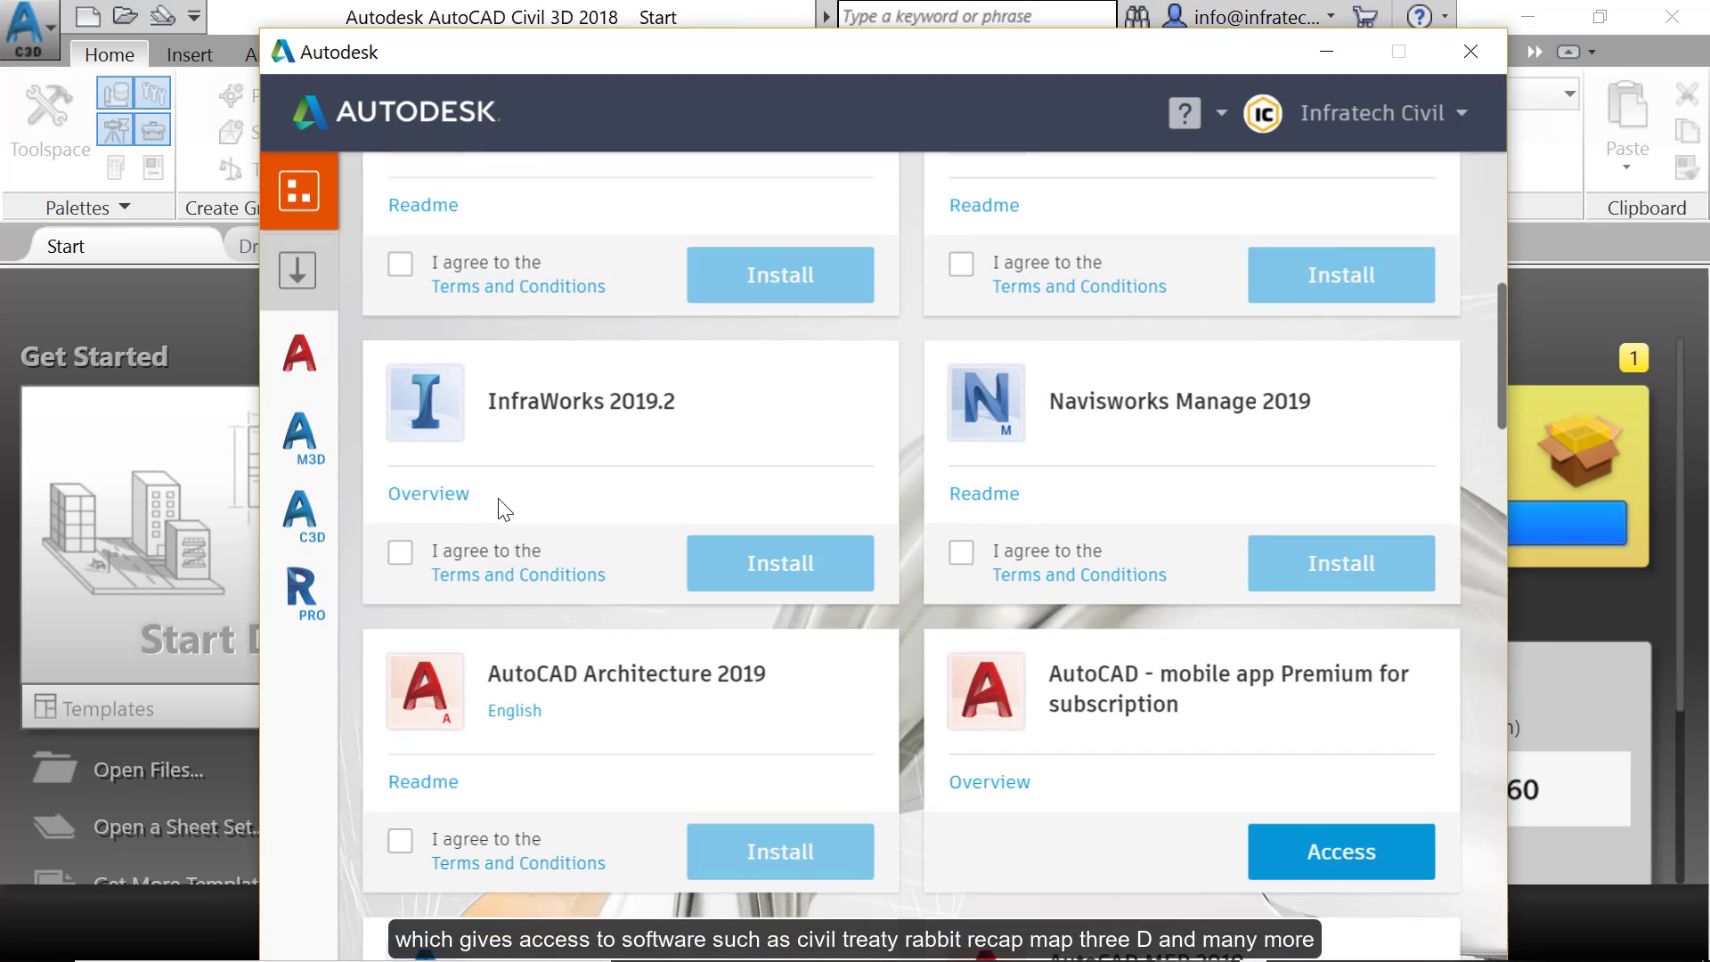
{"action": "scroll", "scroll_direction": "down", "scroll_amount": 3}
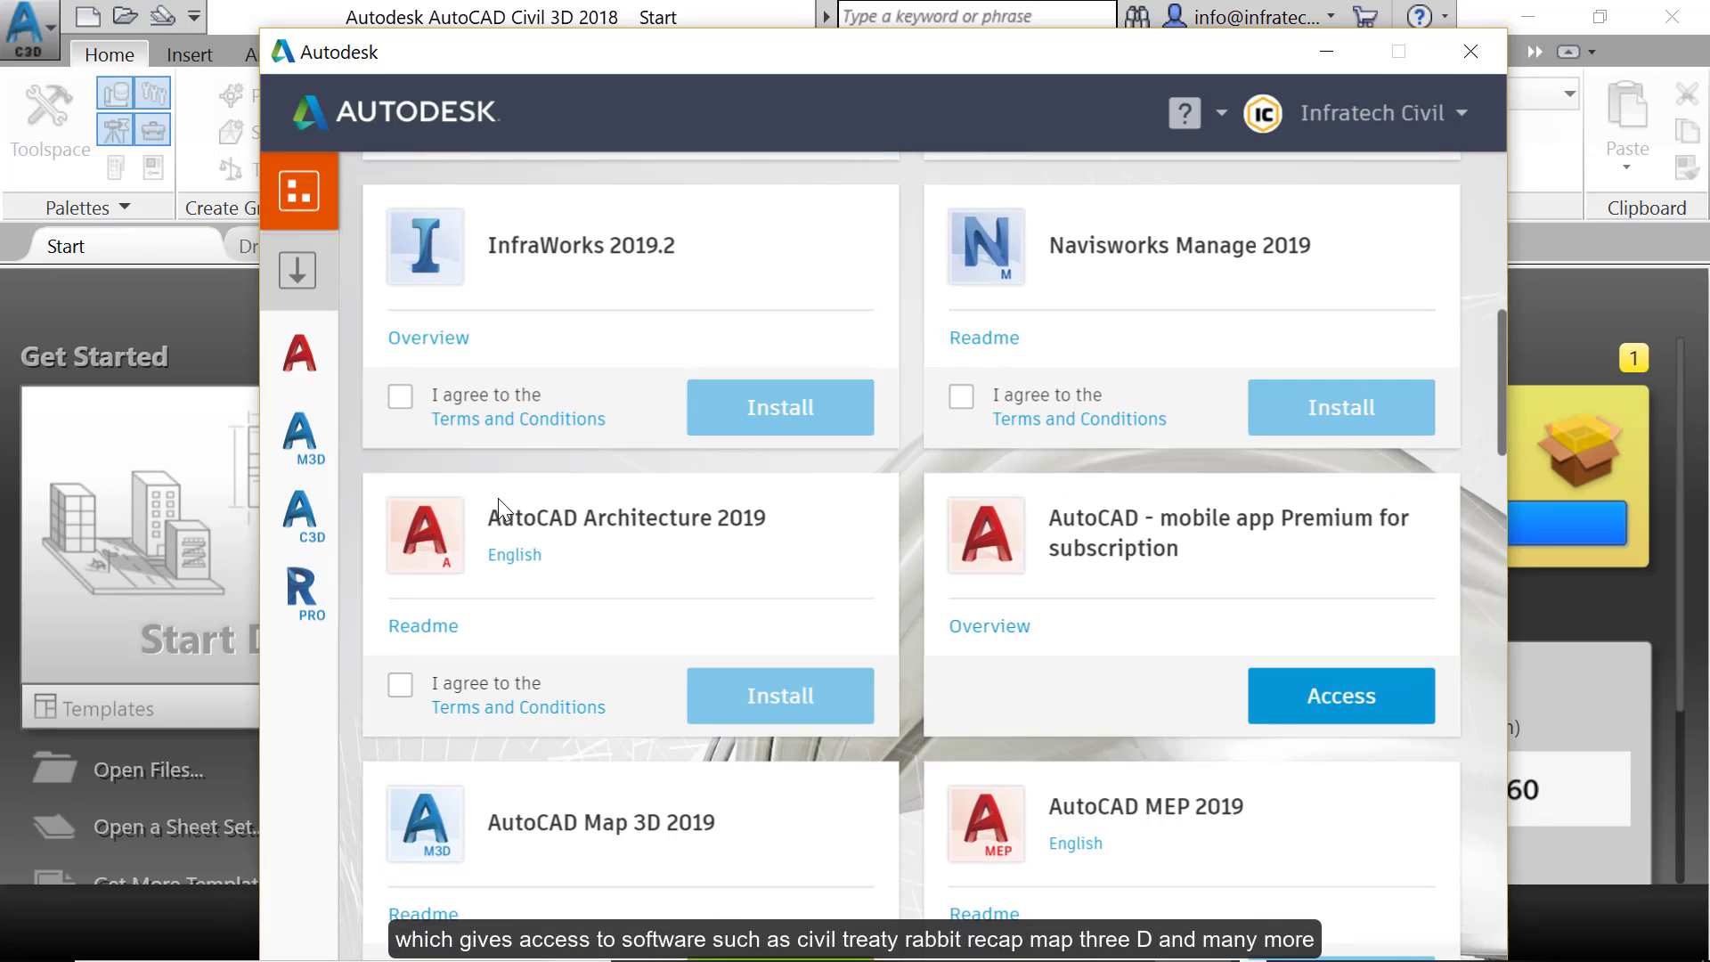
{"action": "scroll", "scroll_direction": "down", "scroll_amount": 3}
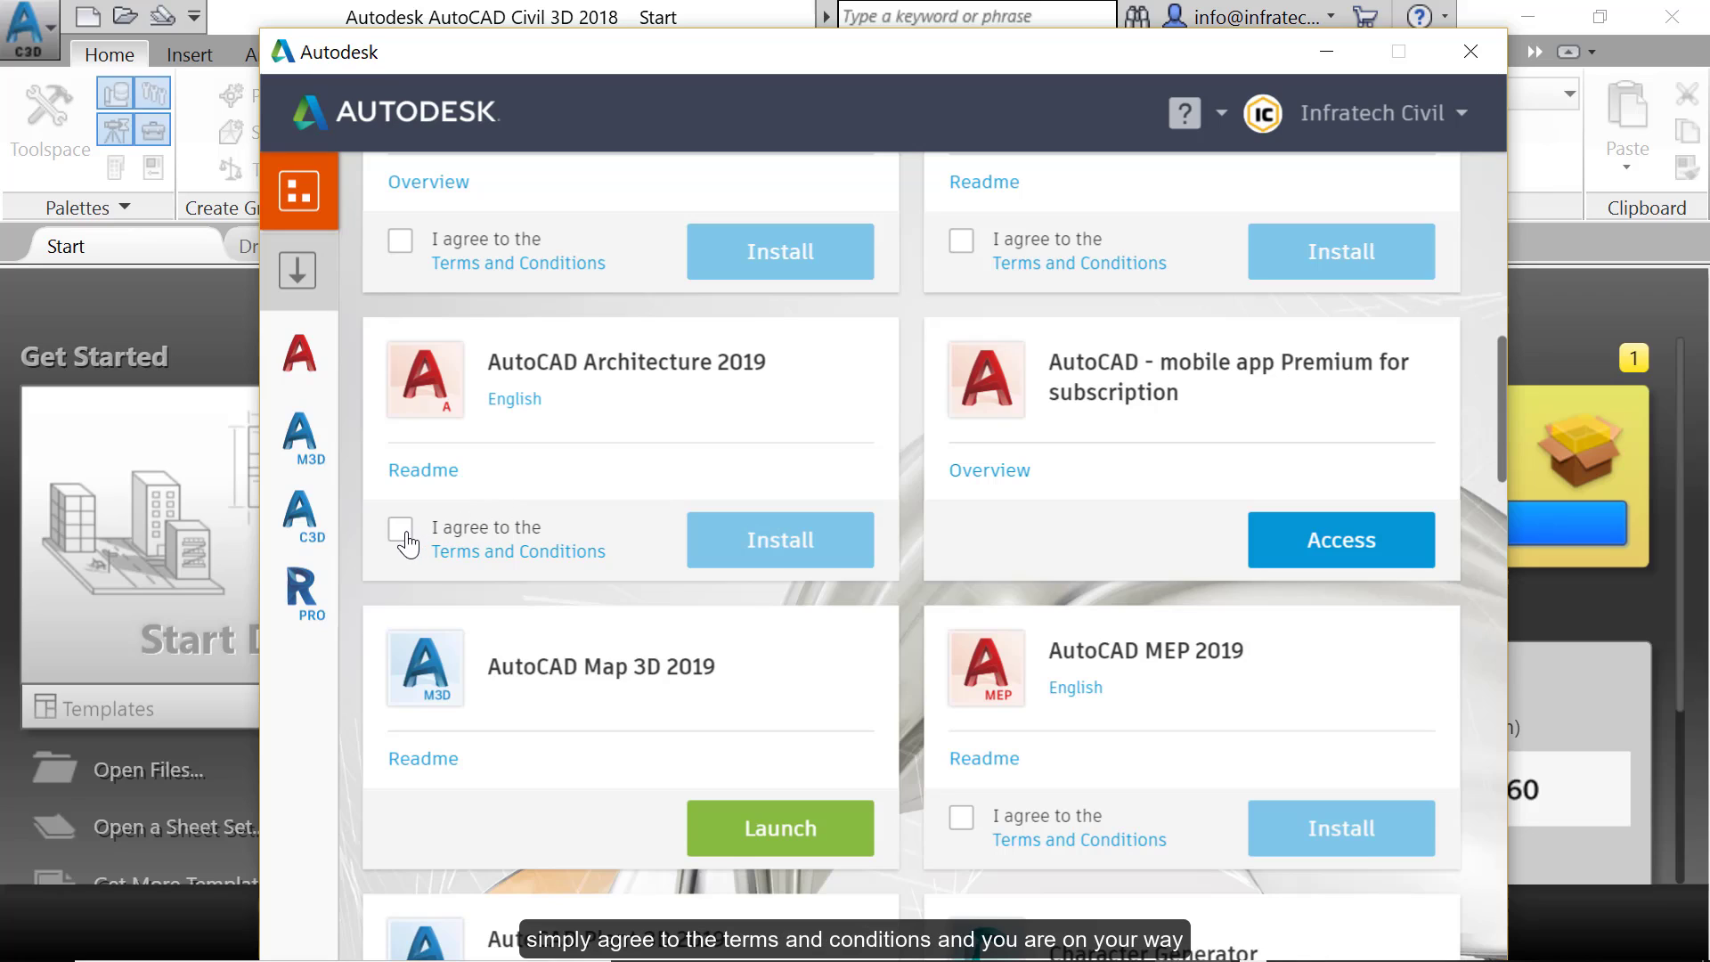
Accept the AutoCAD Architecture 2019 terms and show the account menu options
{"action": "left_click", "coordinate": [399, 529]}
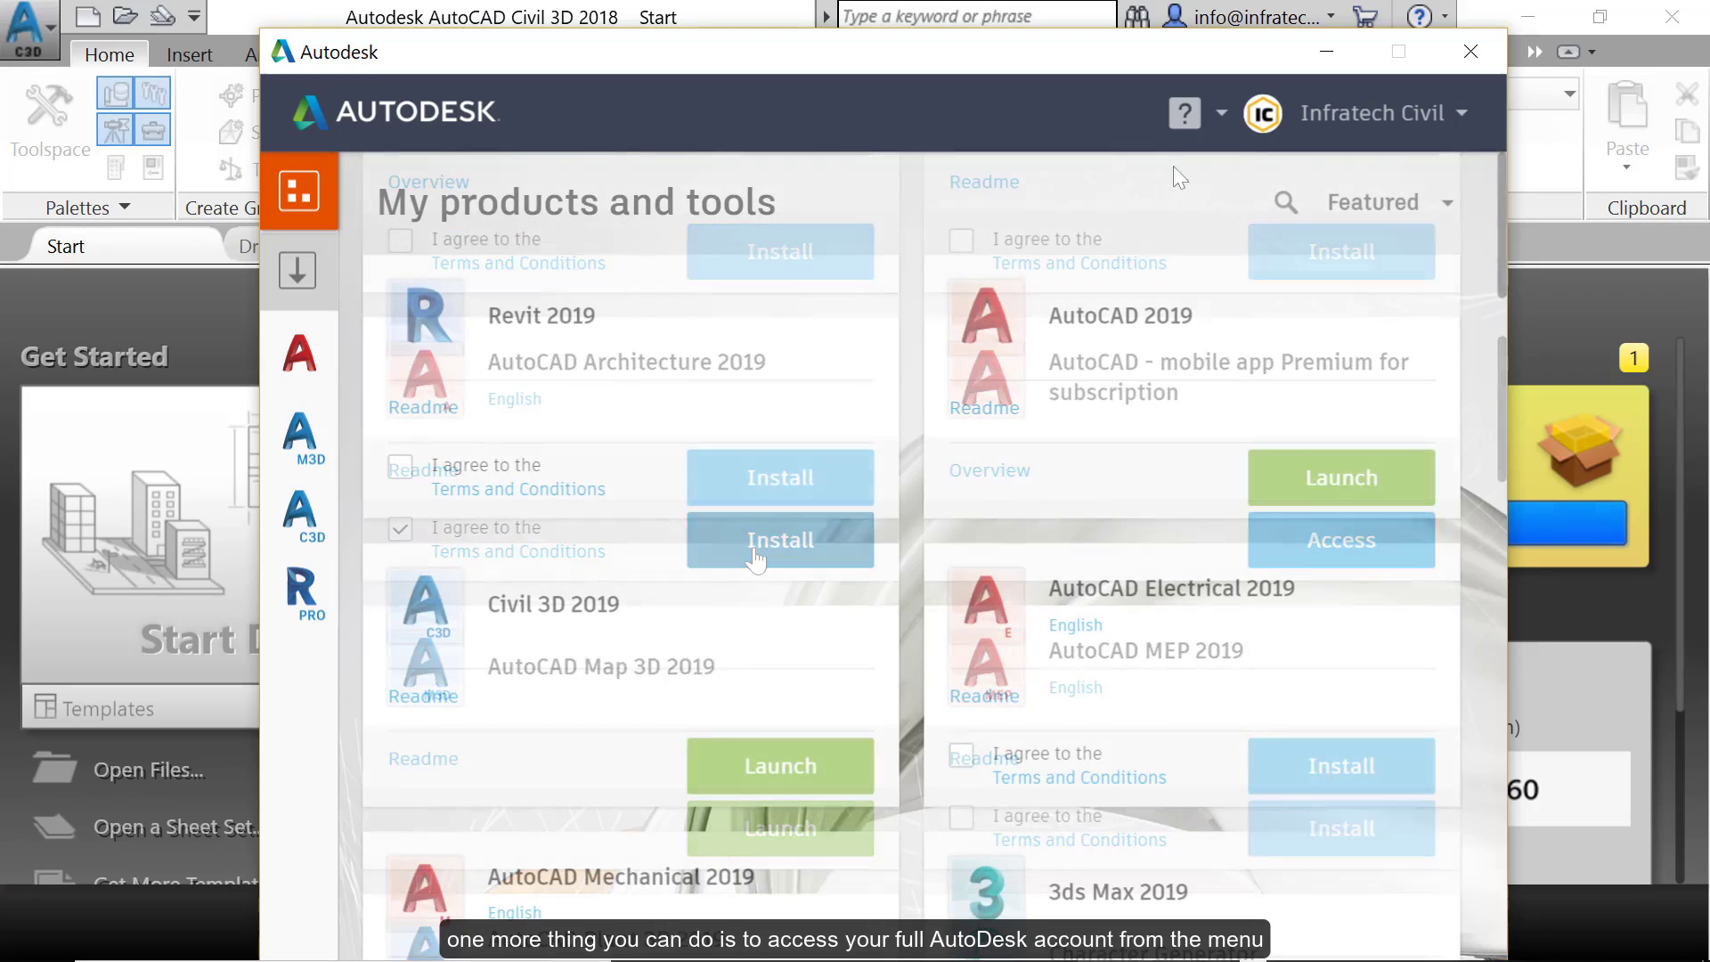
{"action": "left_click", "coordinate": [1372, 114]}
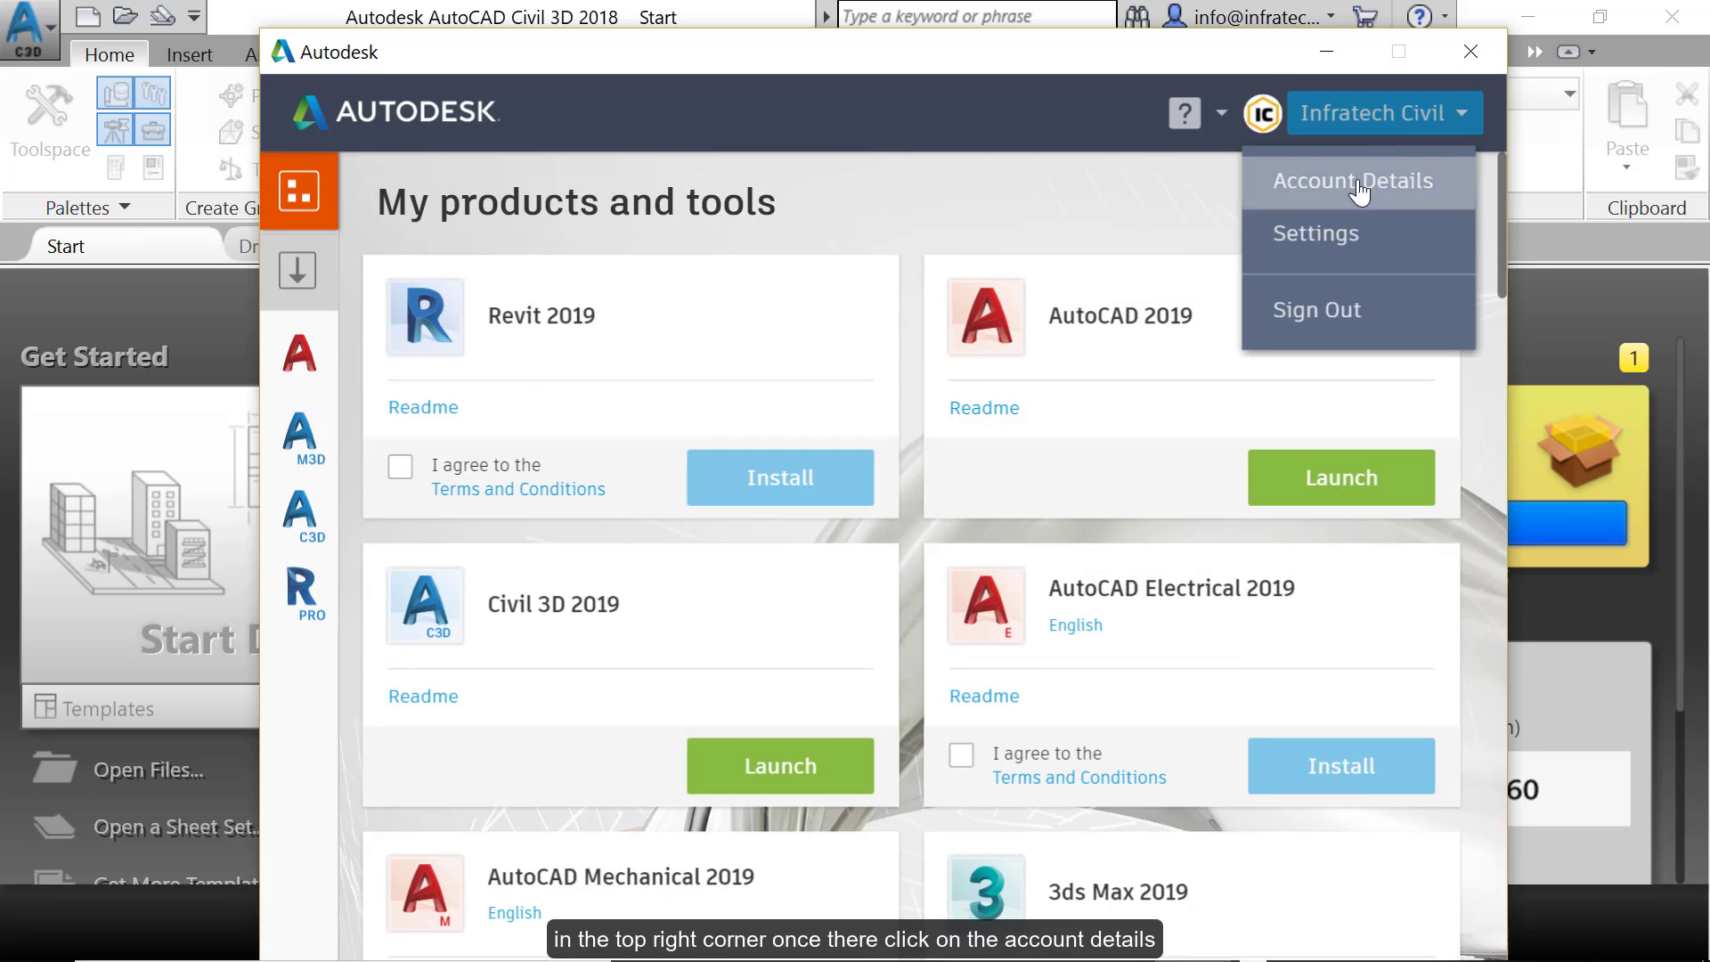
View Account Details and launch the full online products and services list
{"action": "left_click", "coordinate": [1354, 179]}
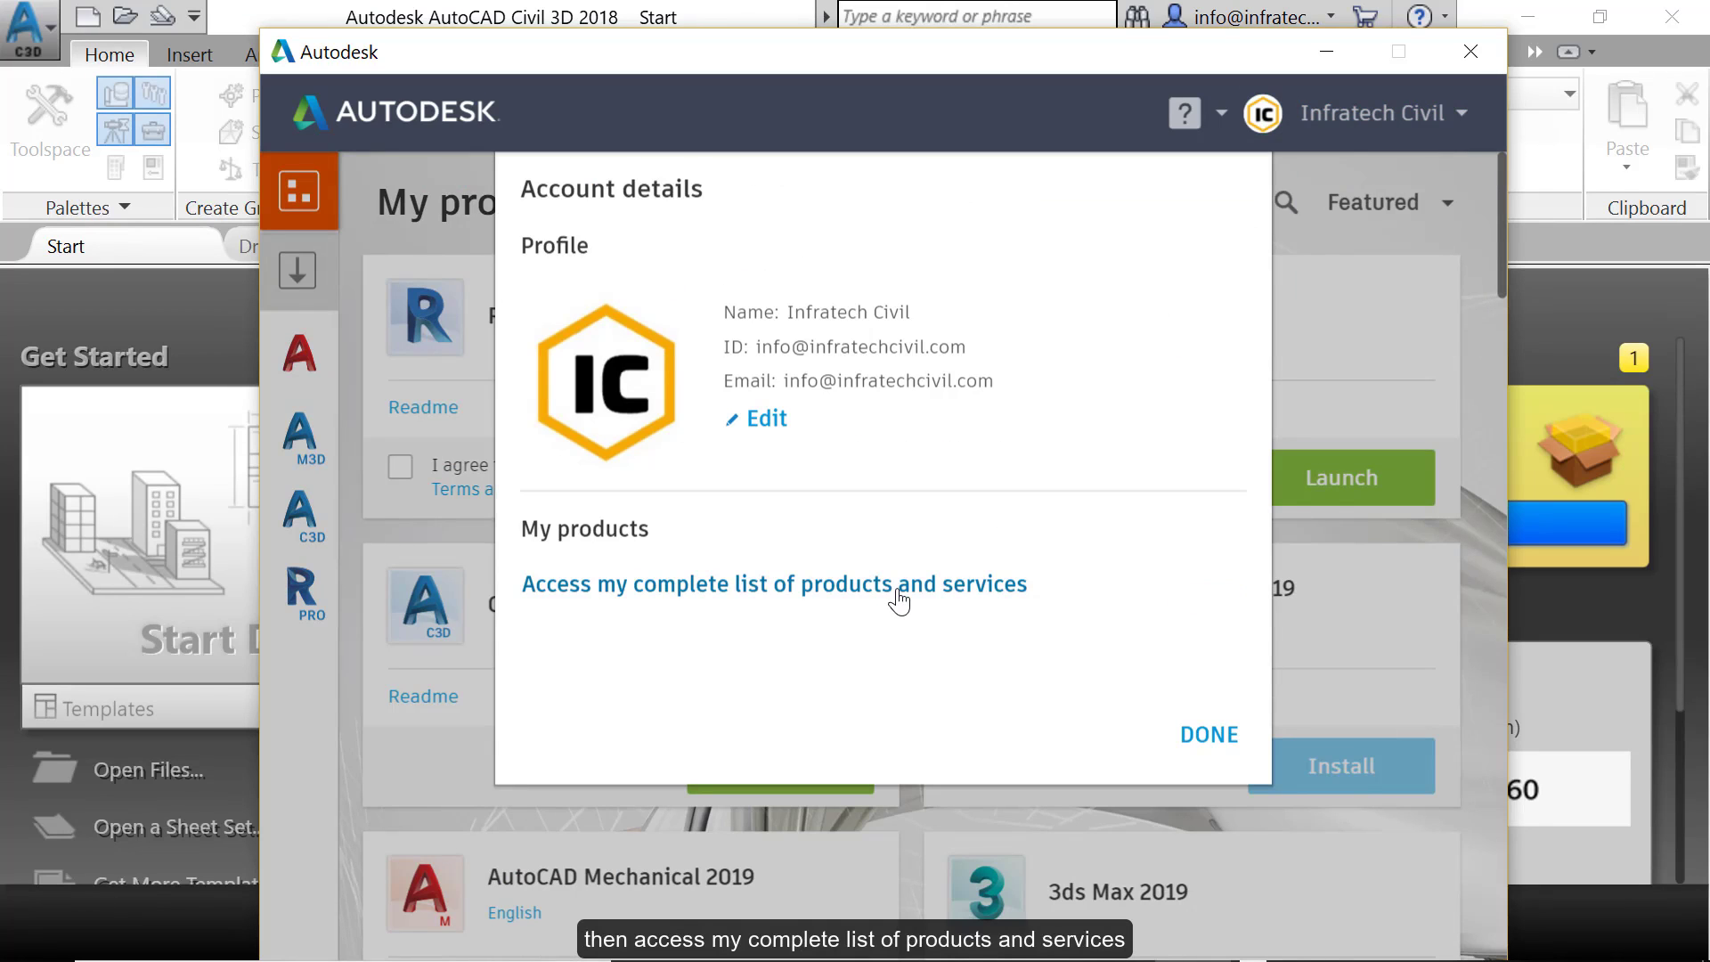
{"action": "left_click", "coordinate": [773, 584]}
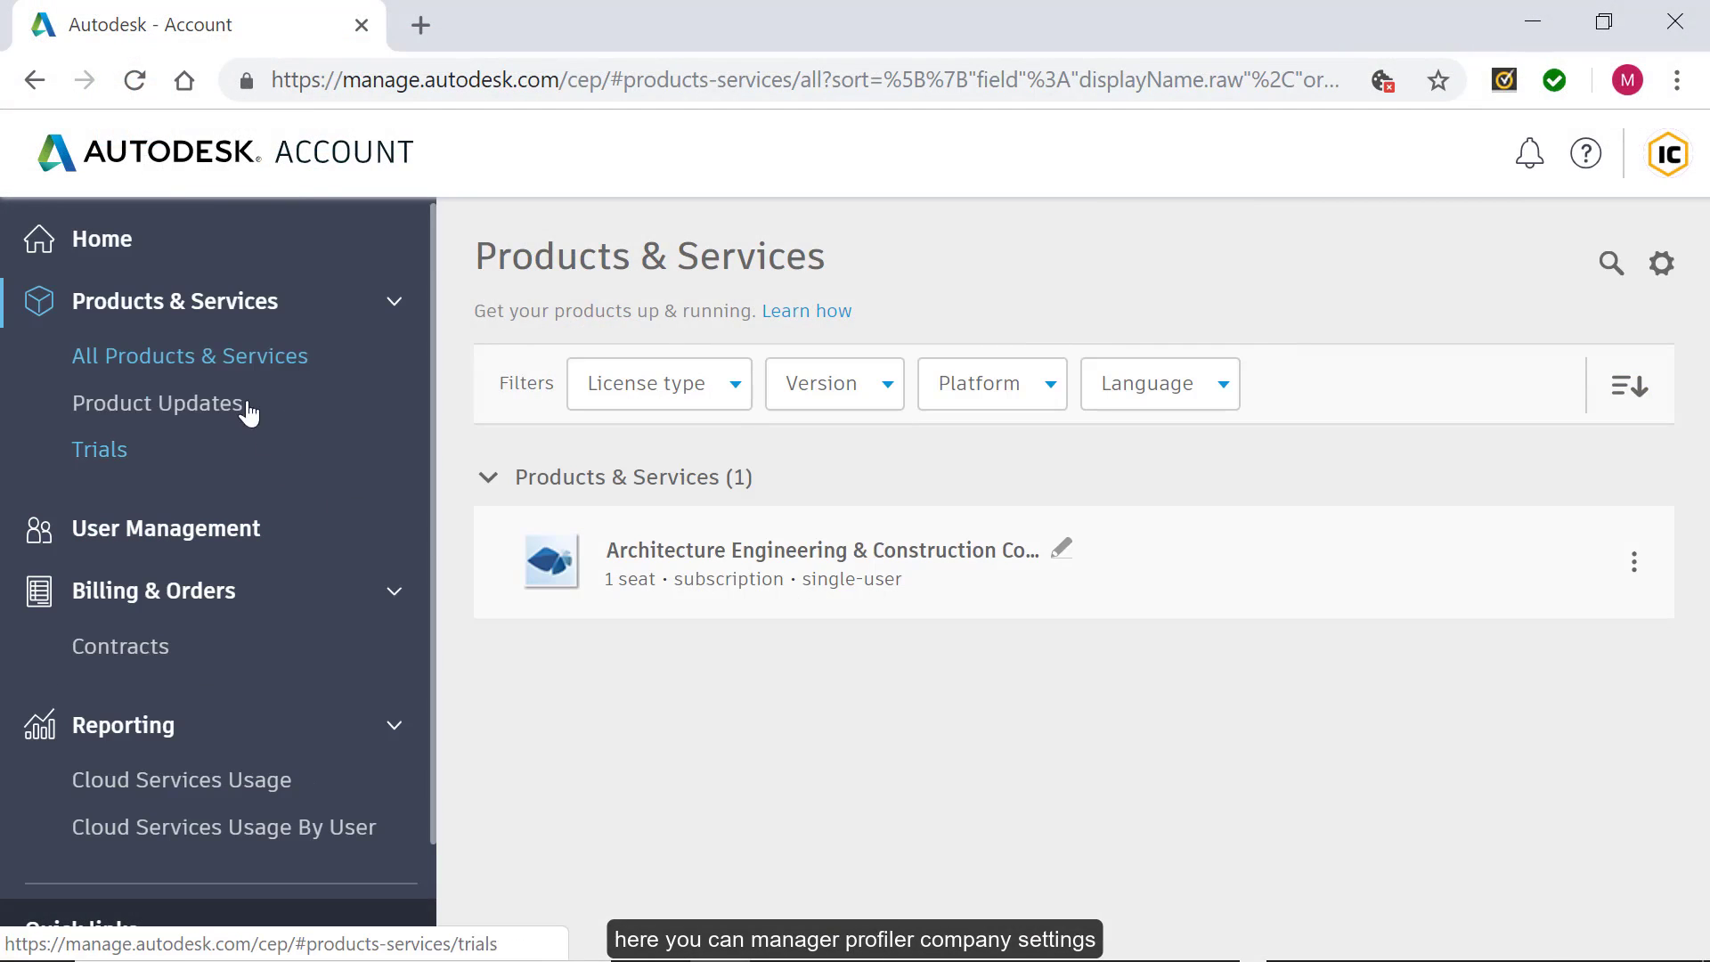
Browse the Autodesk Account sidebar and view existing support cases from the help menu
{"action": "scroll", "scroll_direction": "down", "scroll_amount": 3}
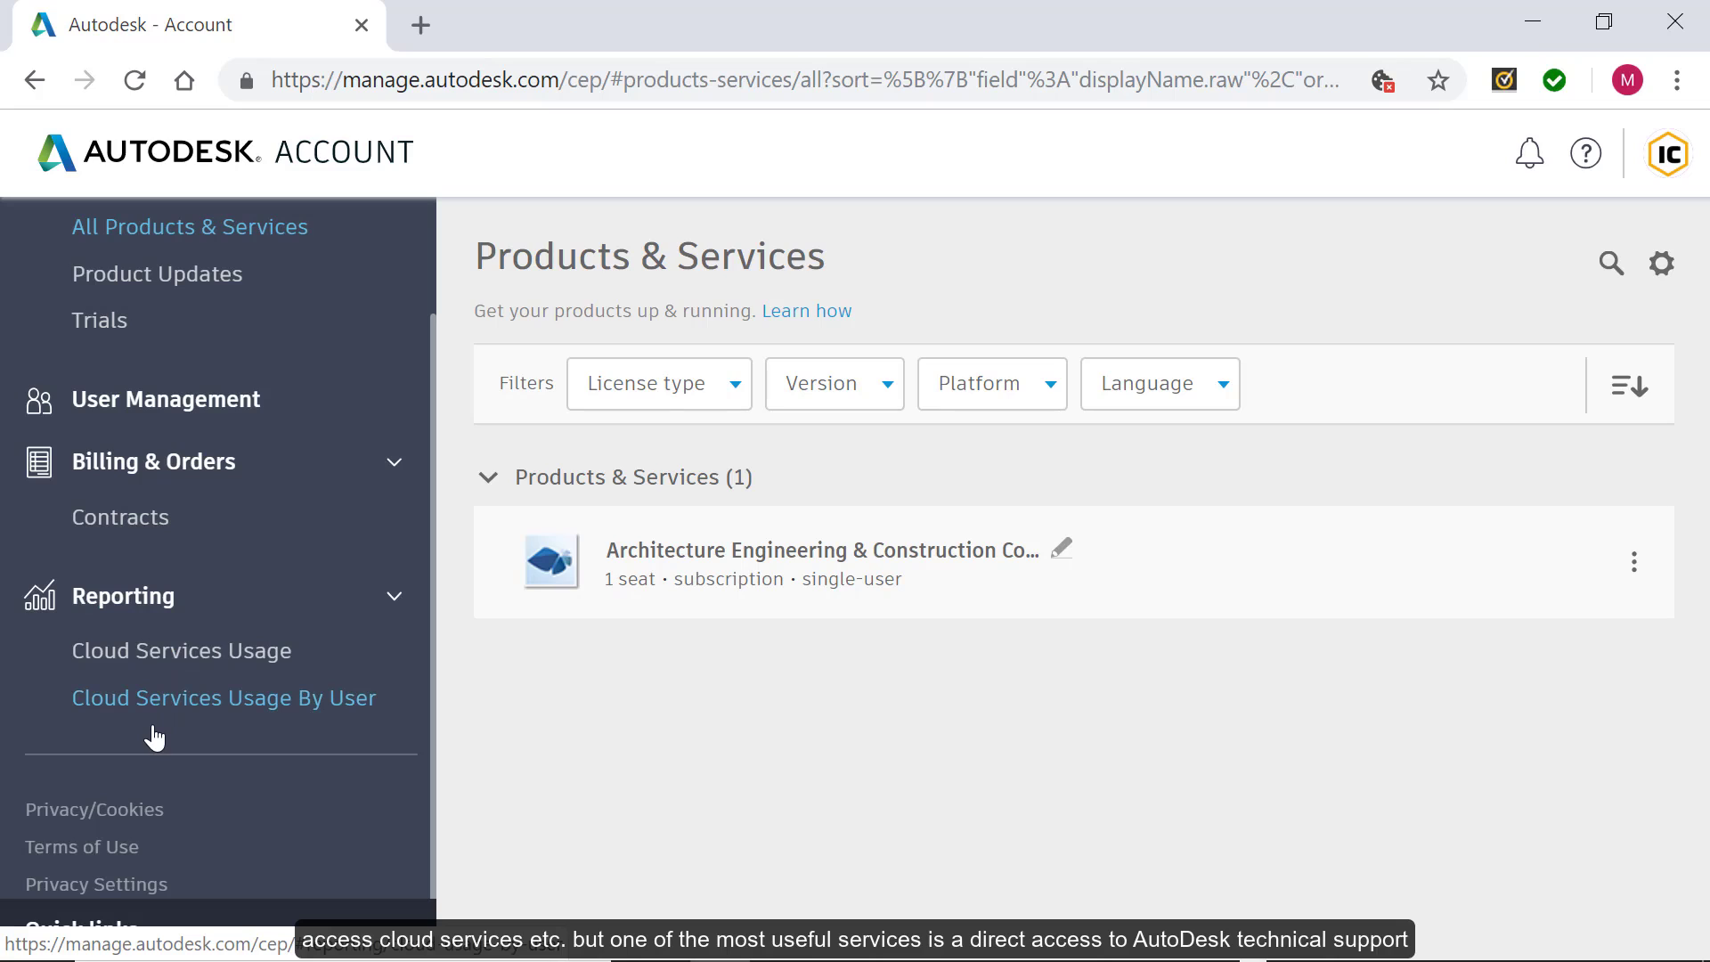
{"action": "mouse_move", "coordinate": [613, 497]}
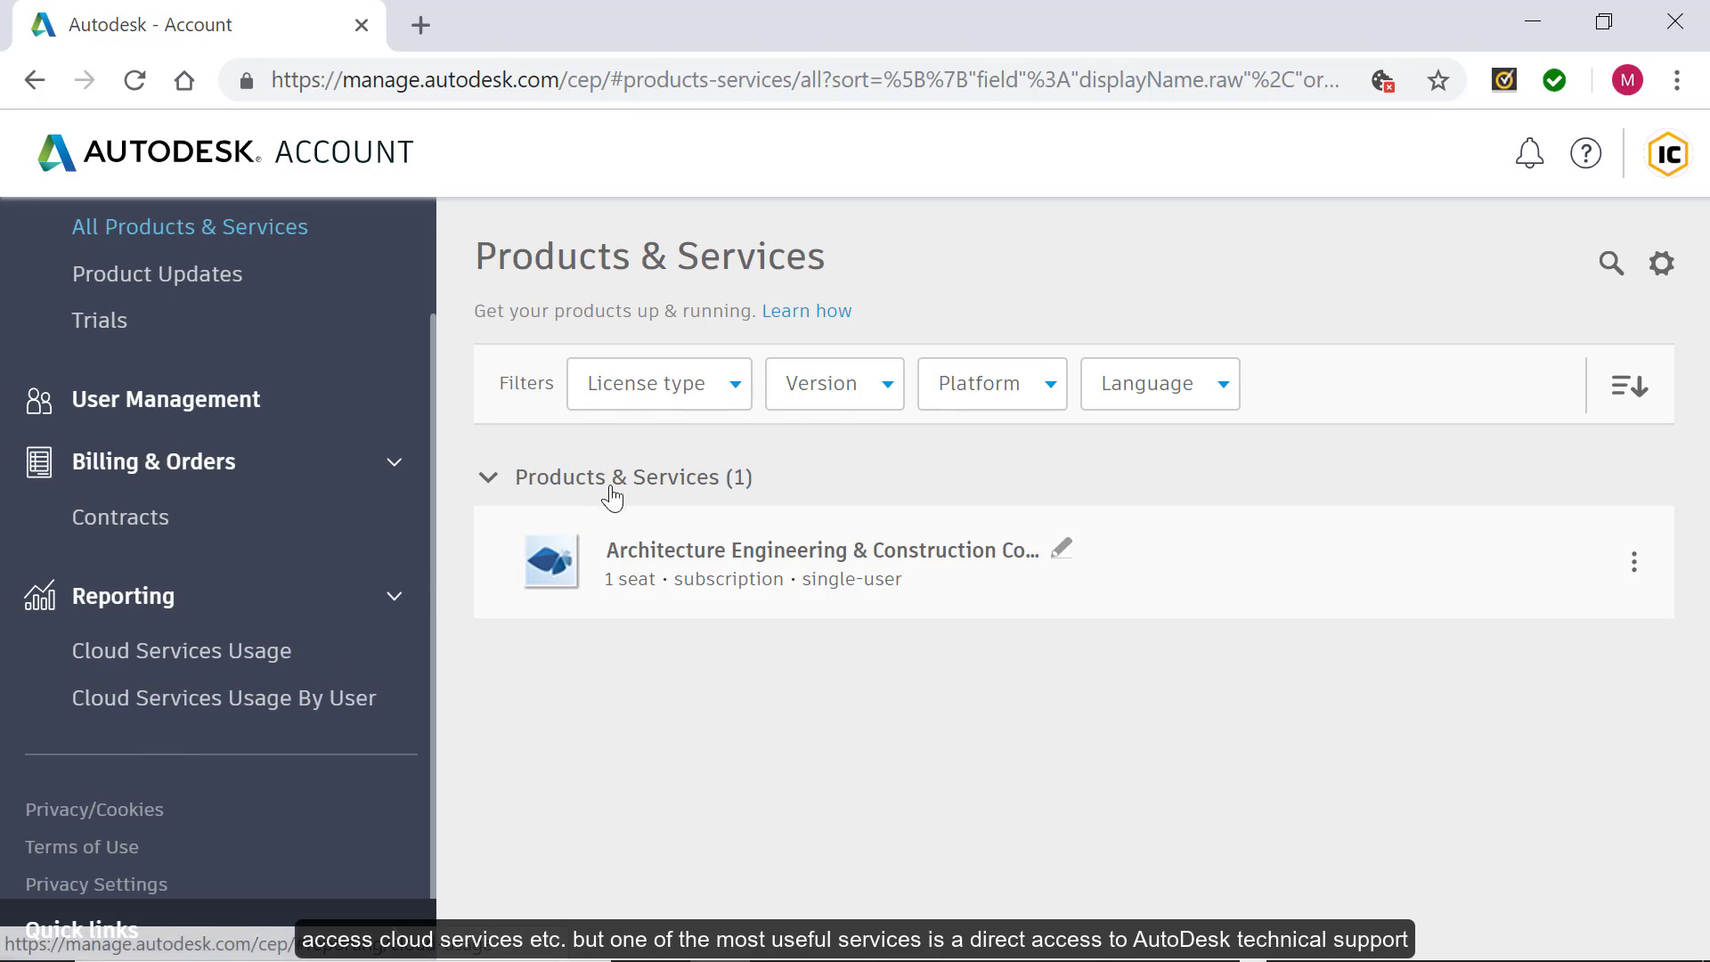
{"action": "mouse_move", "coordinate": [1585, 153]}
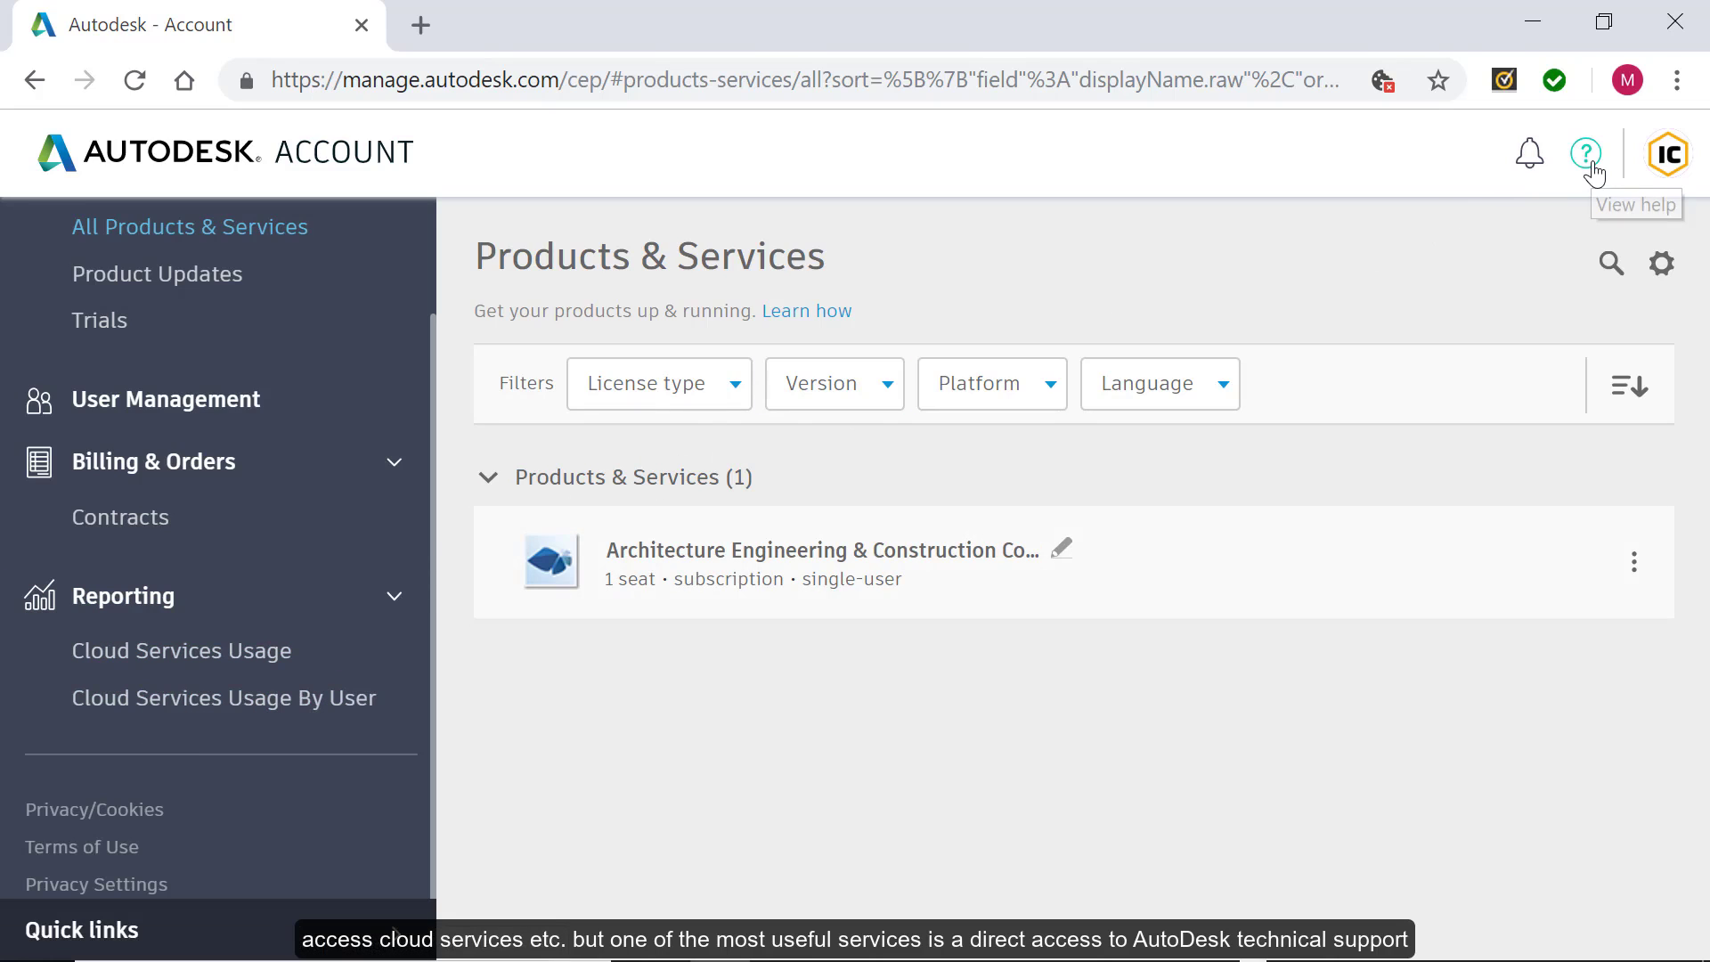
{"action": "left_click", "coordinate": [1585, 153]}
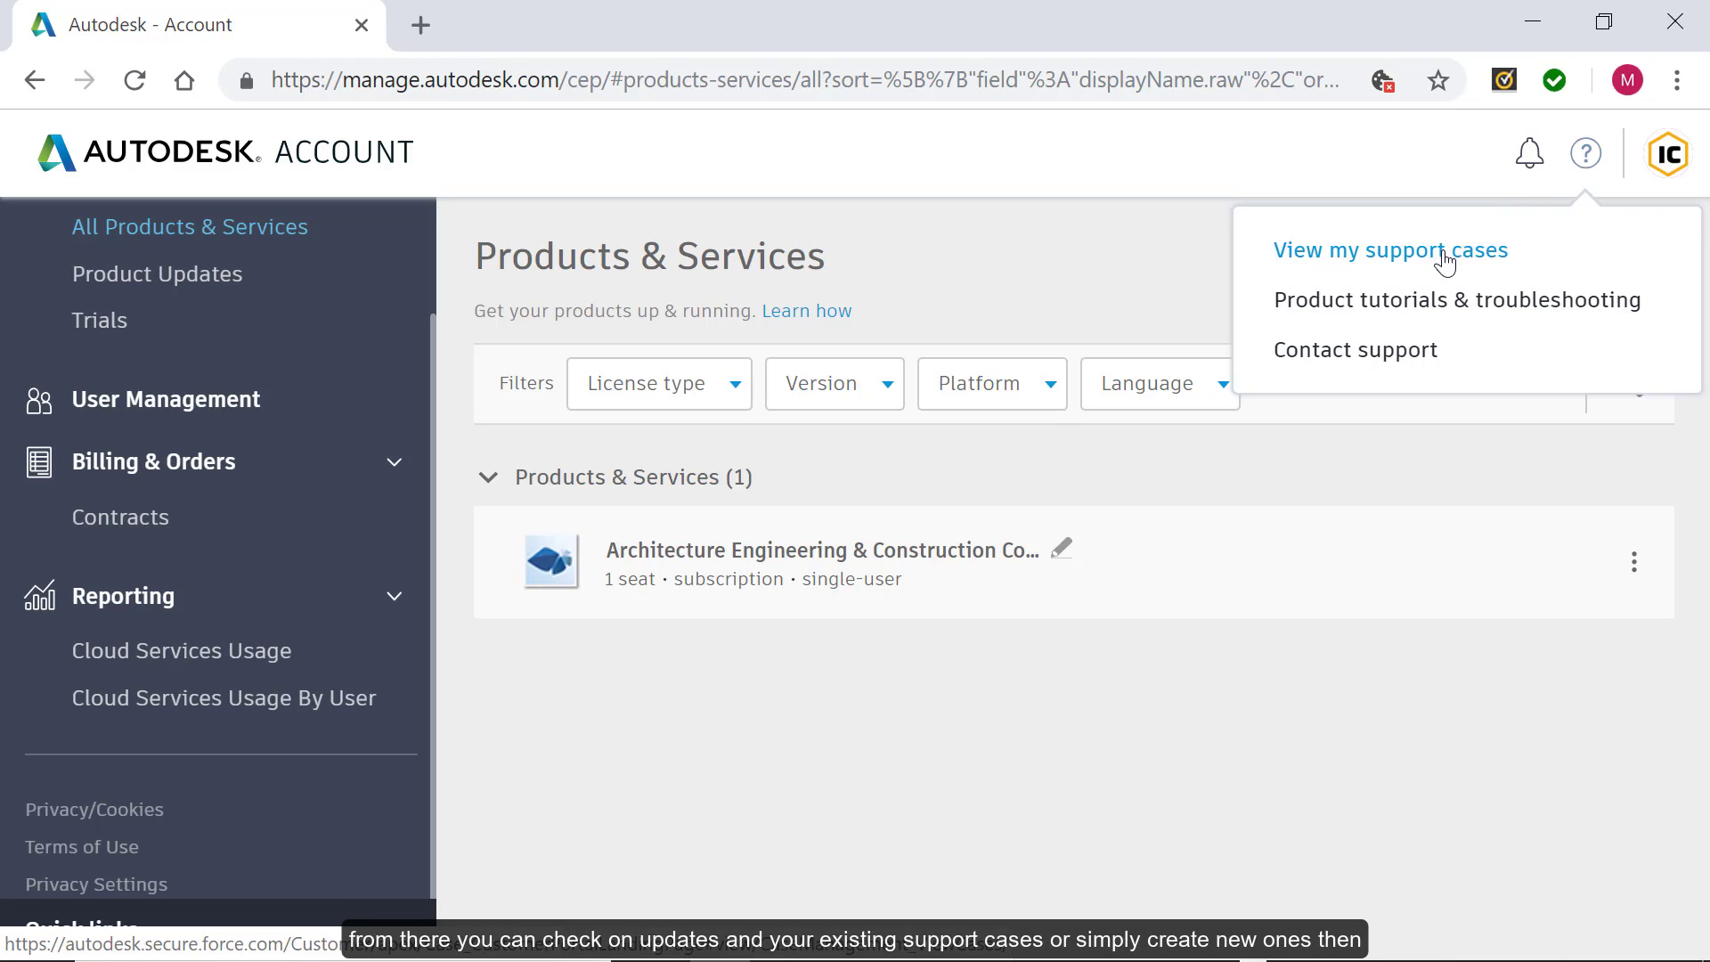
{"action": "left_click", "coordinate": [1389, 250]}
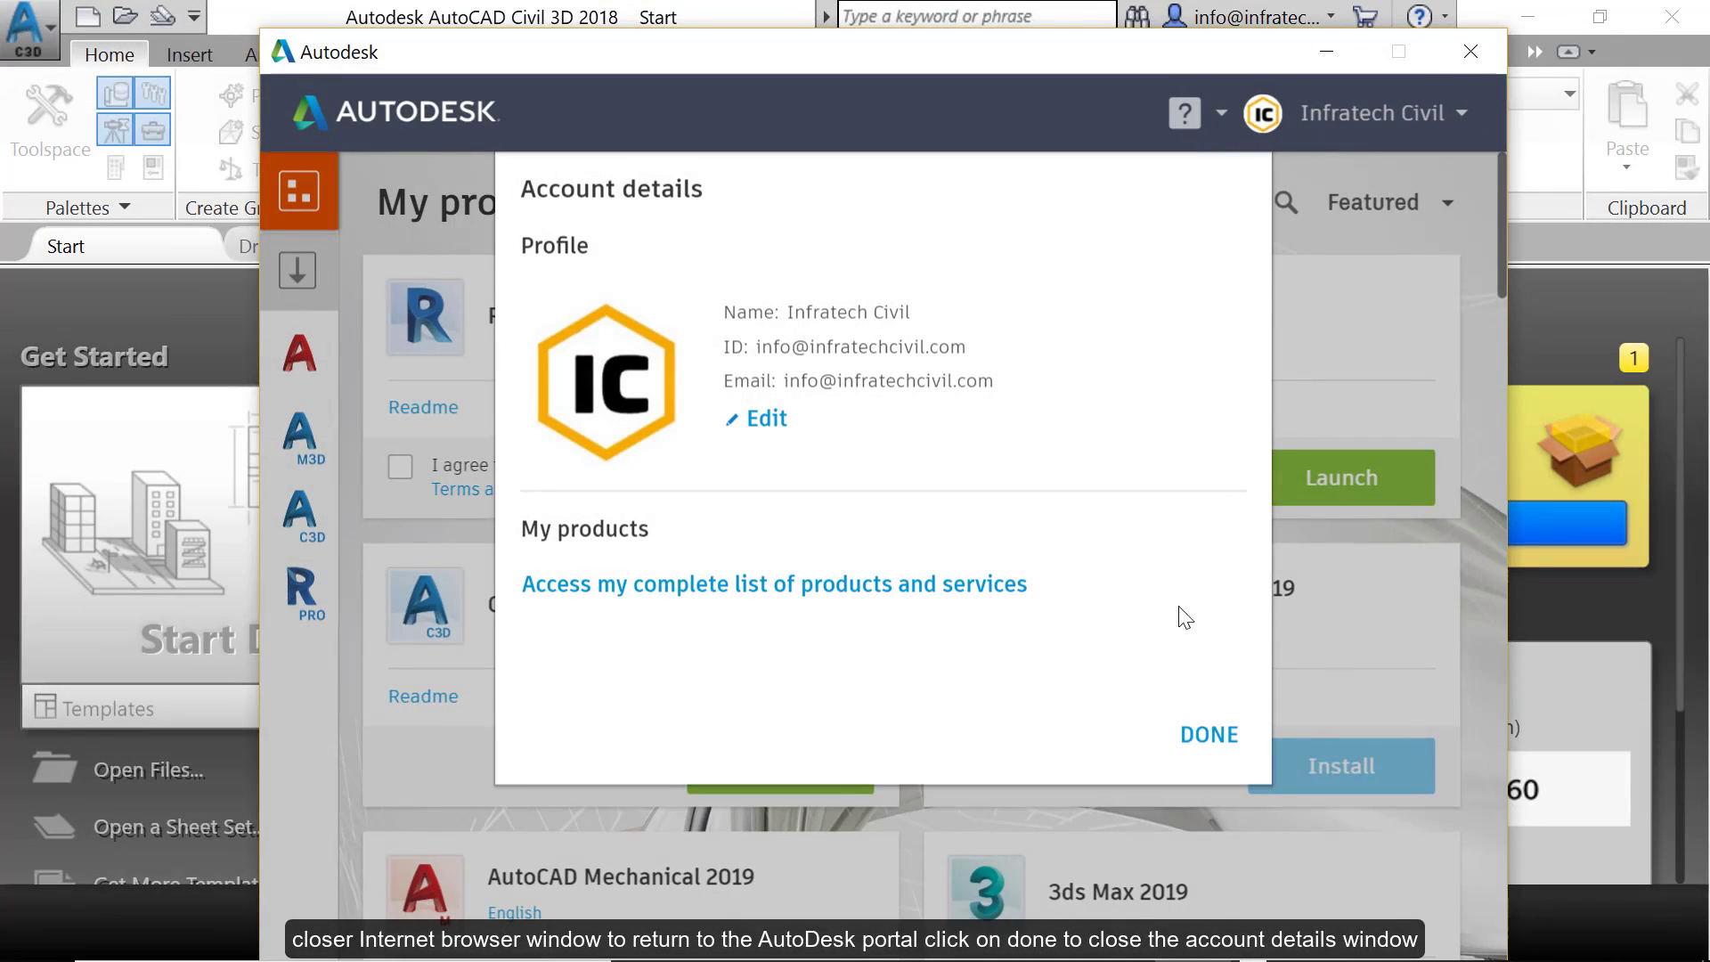
{"action": "mouse_move", "coordinate": [1207, 740]}
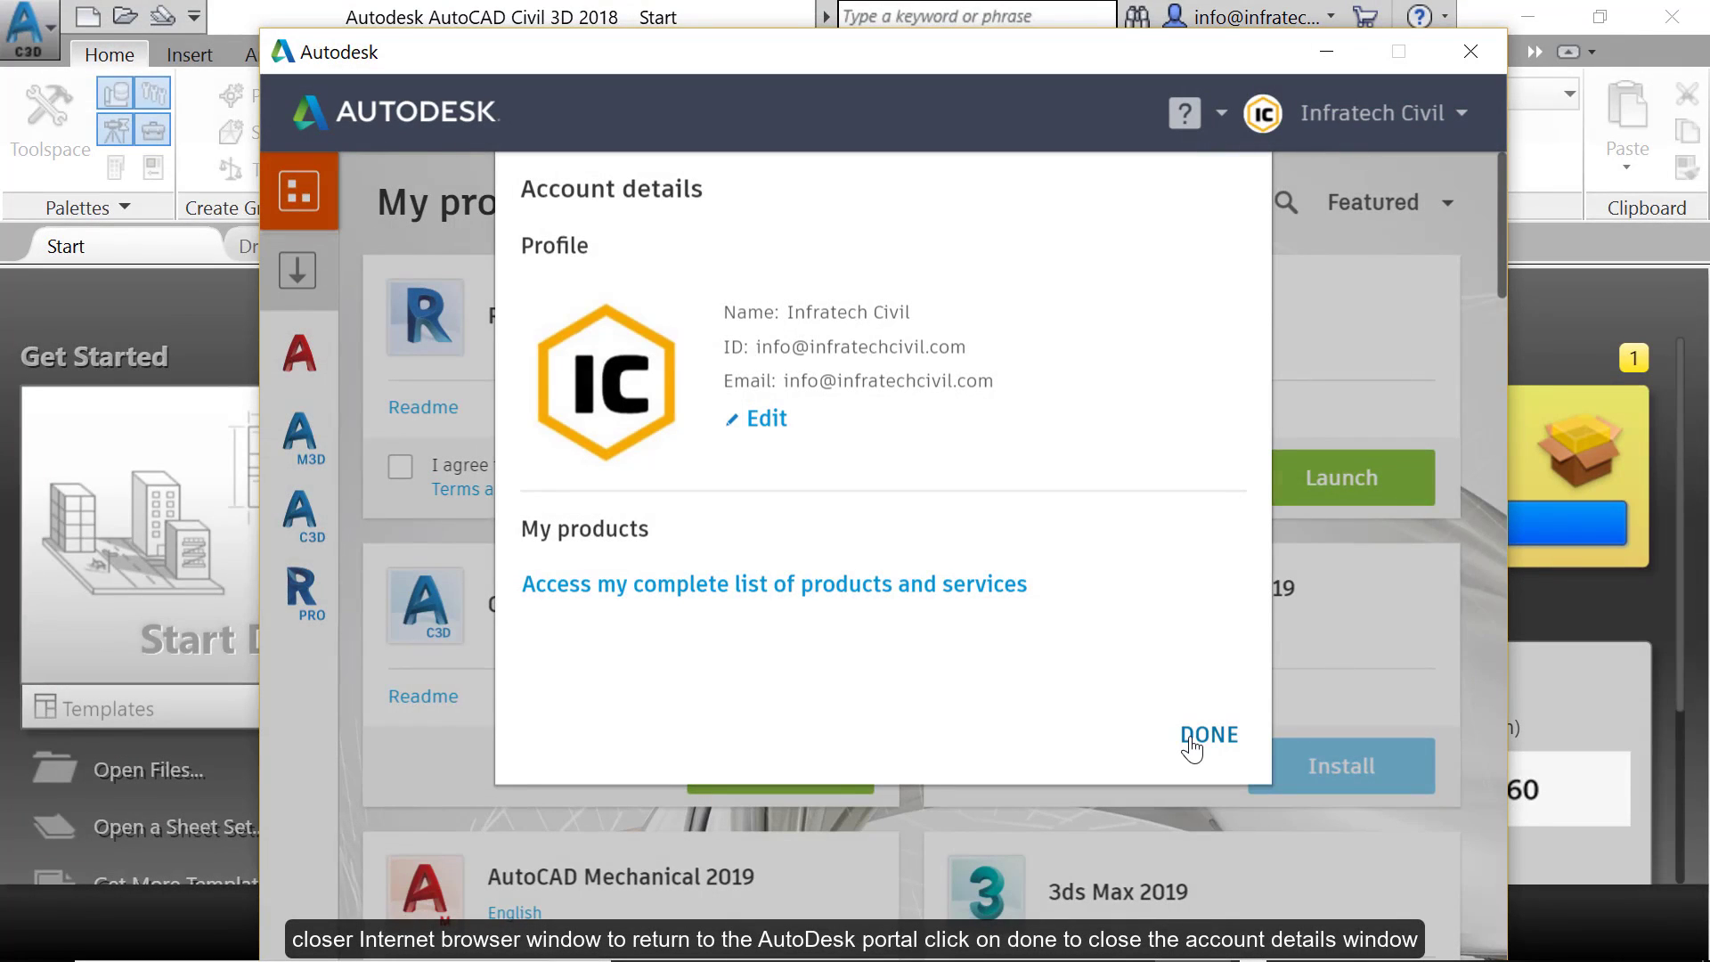
Dismiss Account details with DONE and close the Autodesk desktop app window
{"action": "left_click", "coordinate": [1207, 734]}
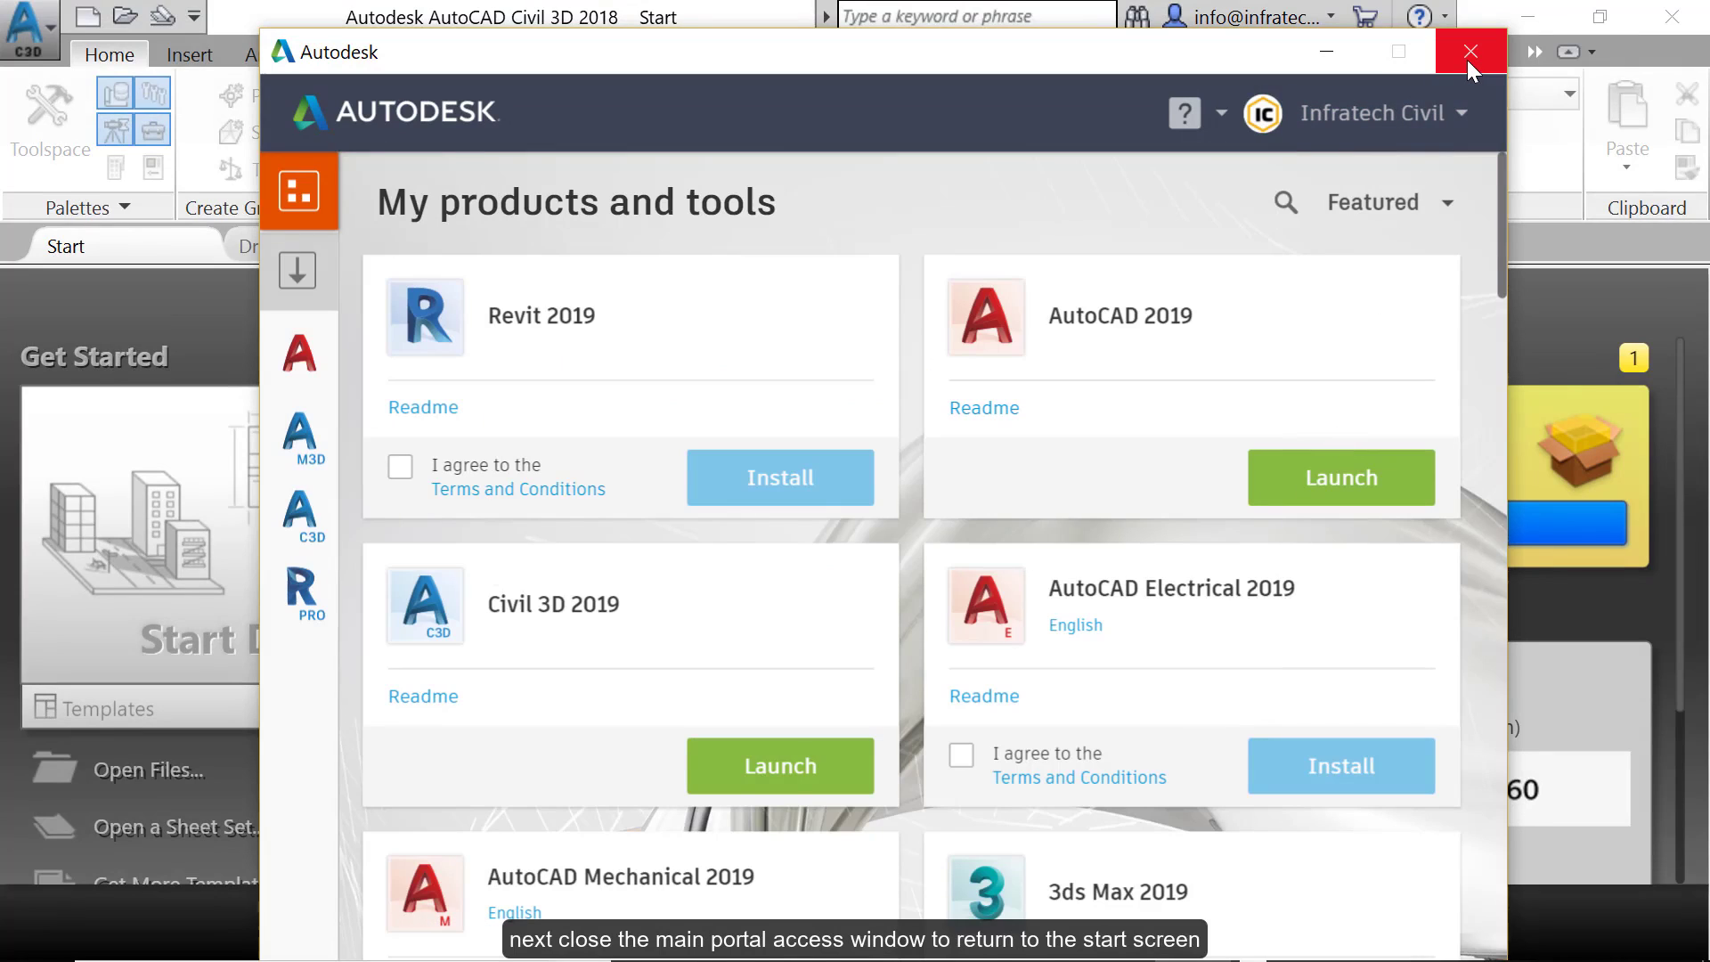
{"action": "left_click", "coordinate": [1469, 52]}
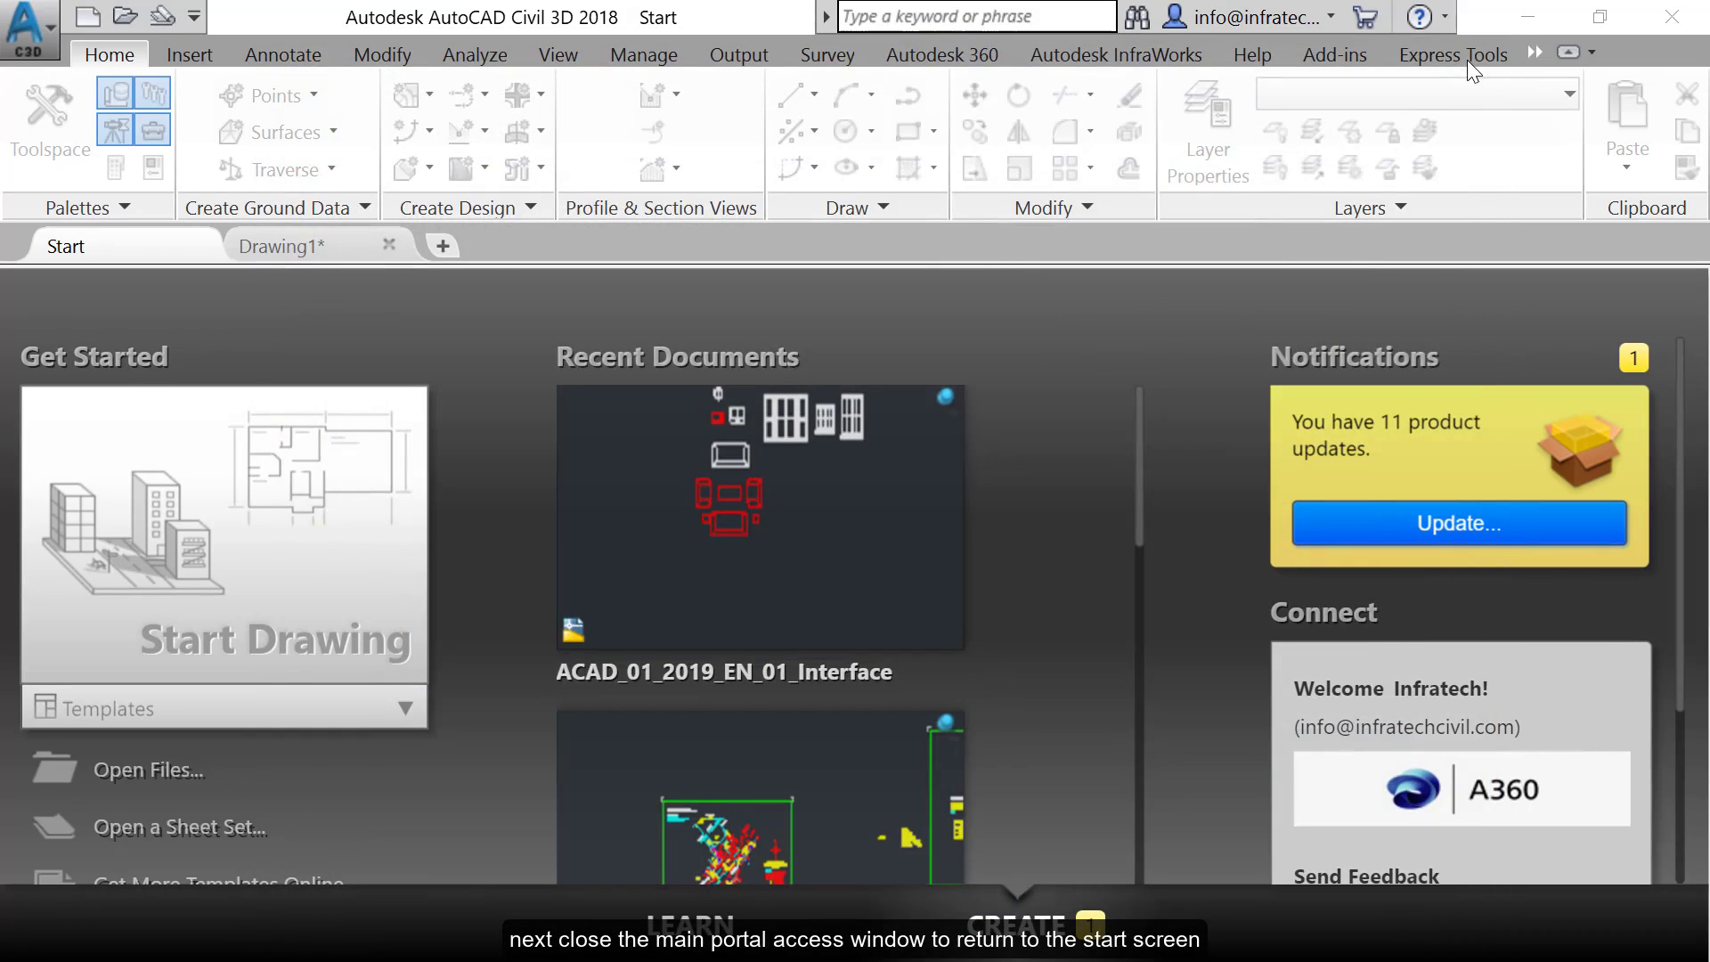
{"action": "mouse_move", "coordinate": [1013, 560]}
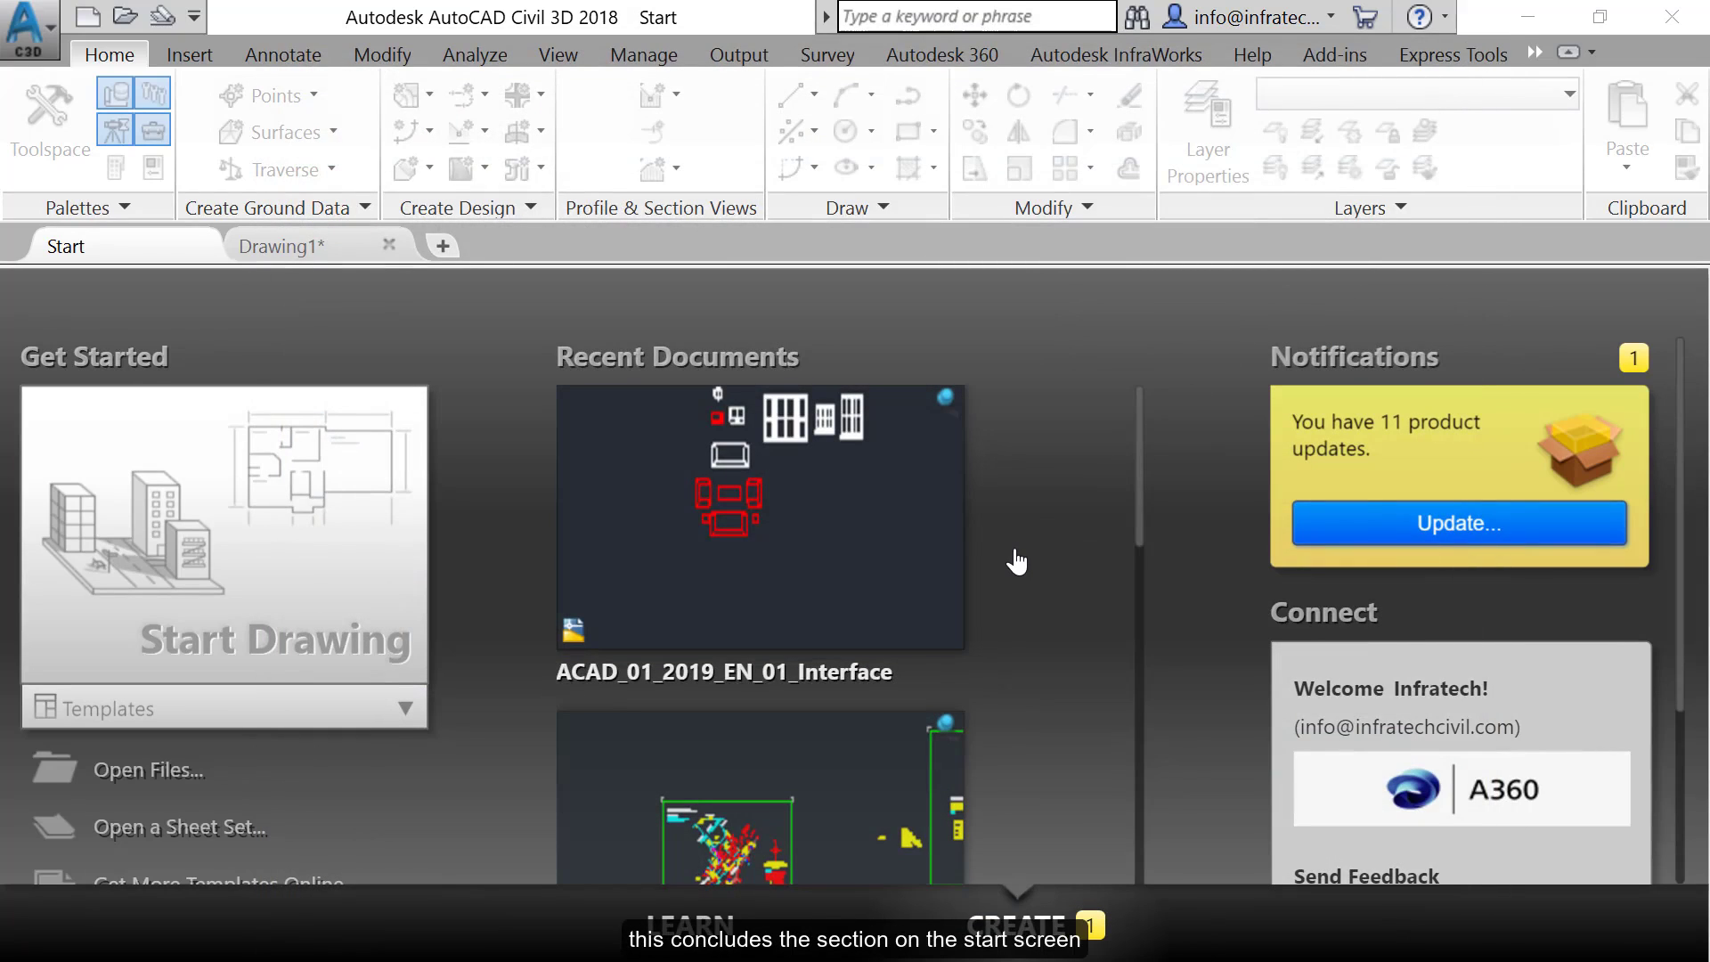